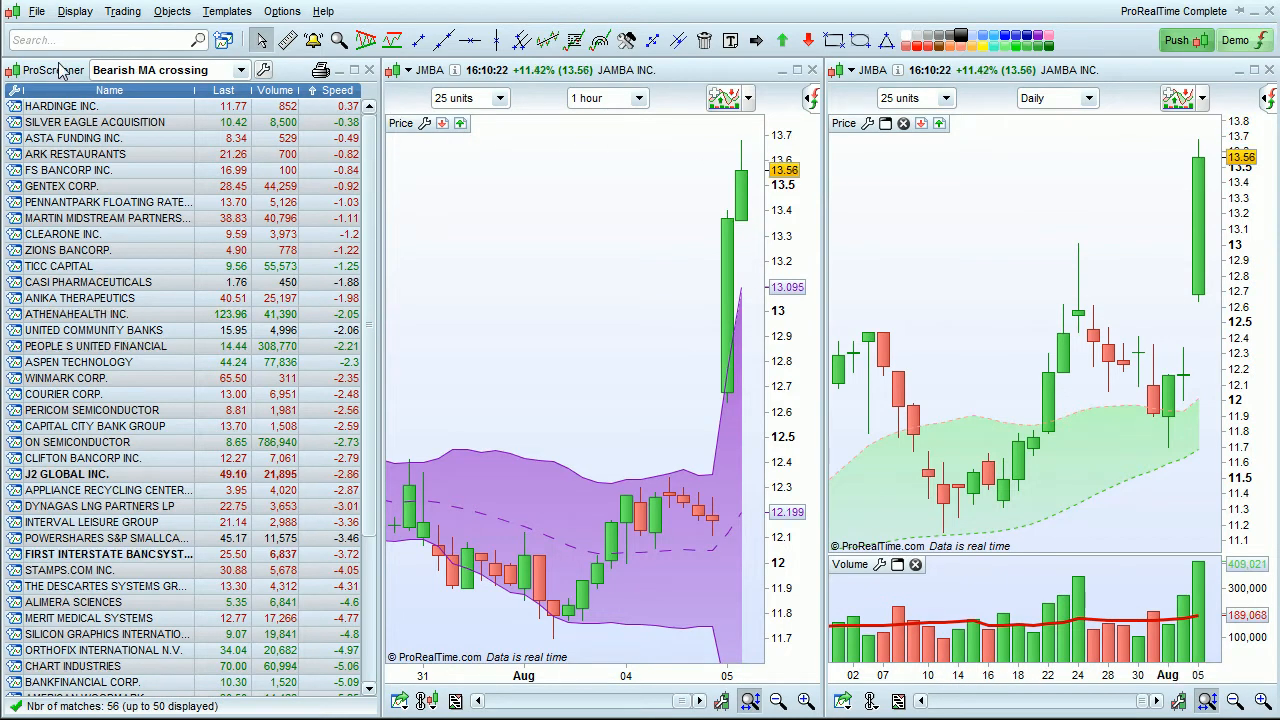
# Reopen the ProScreener panel from the Display menu
pyautogui.click(344, 68)
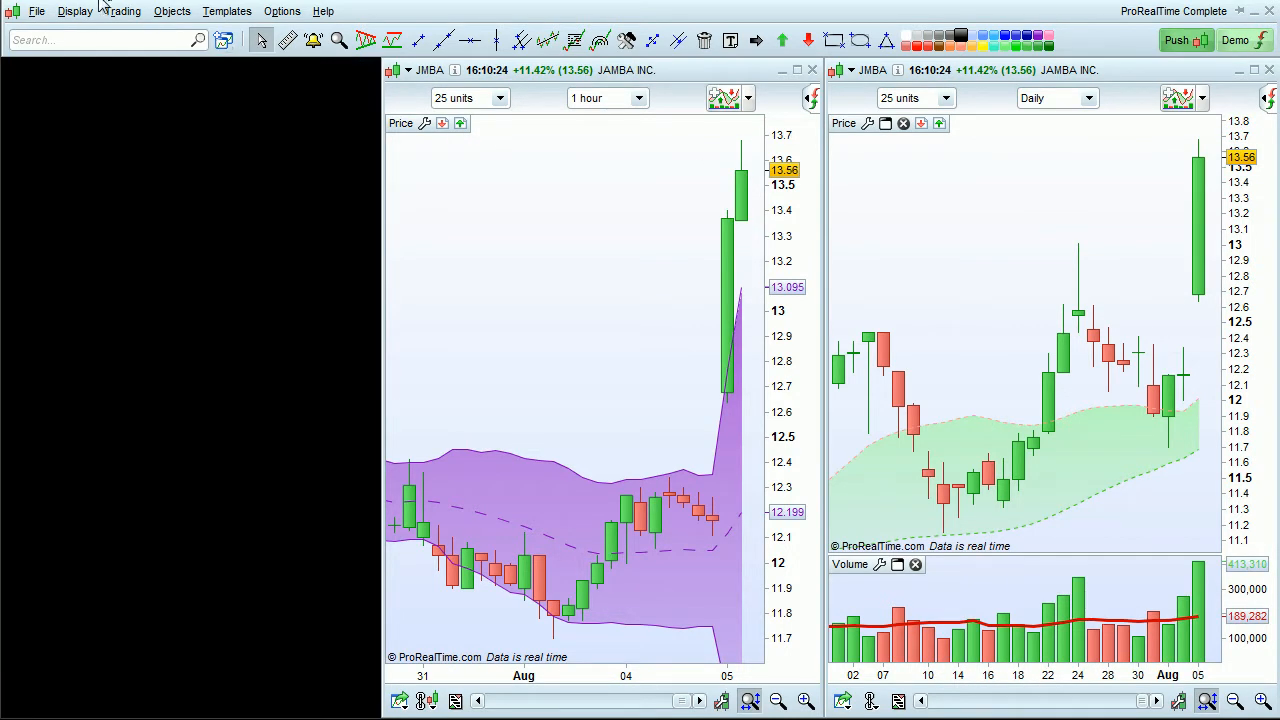
pyautogui.click(74, 12)
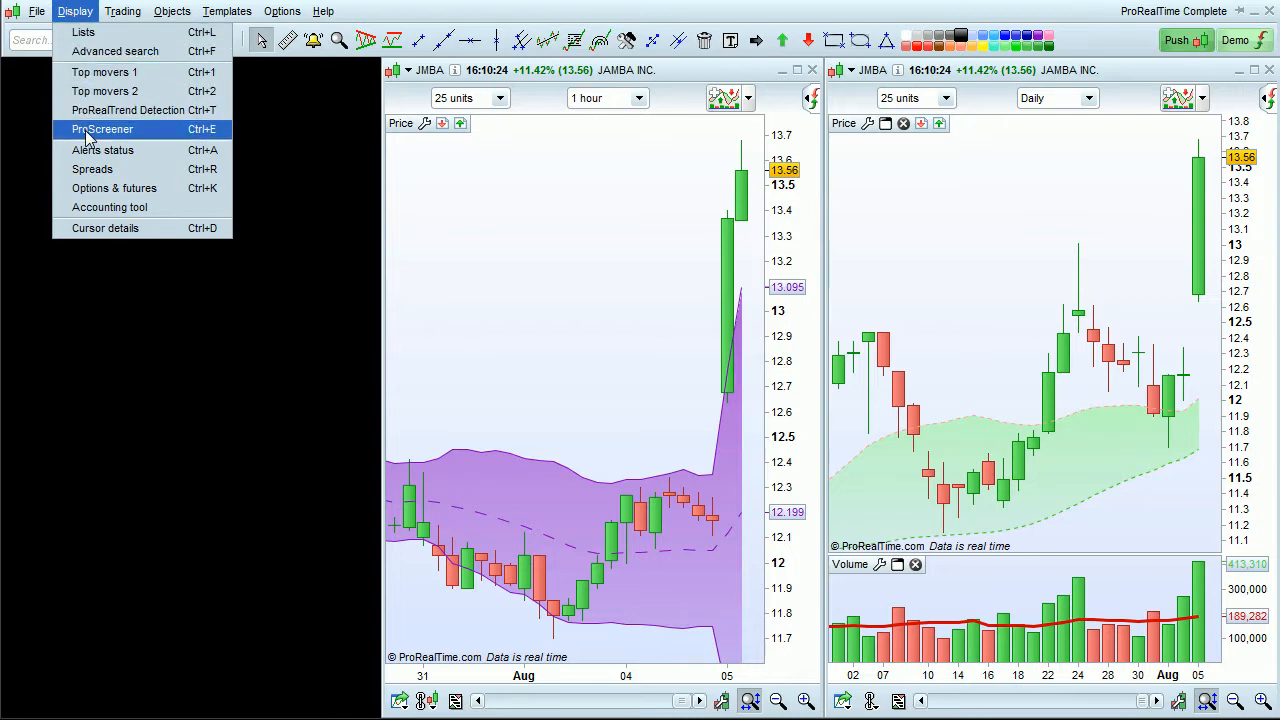
pyautogui.click(100, 128)
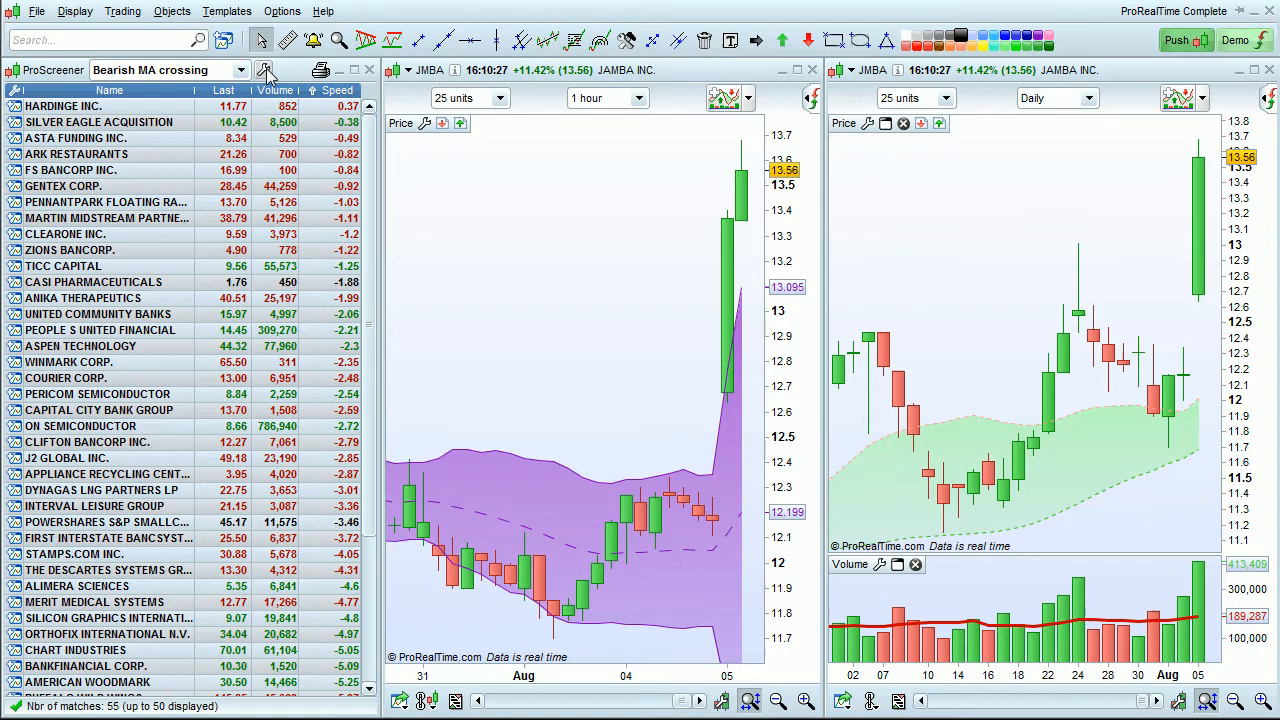
# Start a new screener, MyScreener(1), from the Set ProScreener list
pyautogui.click(264, 70)
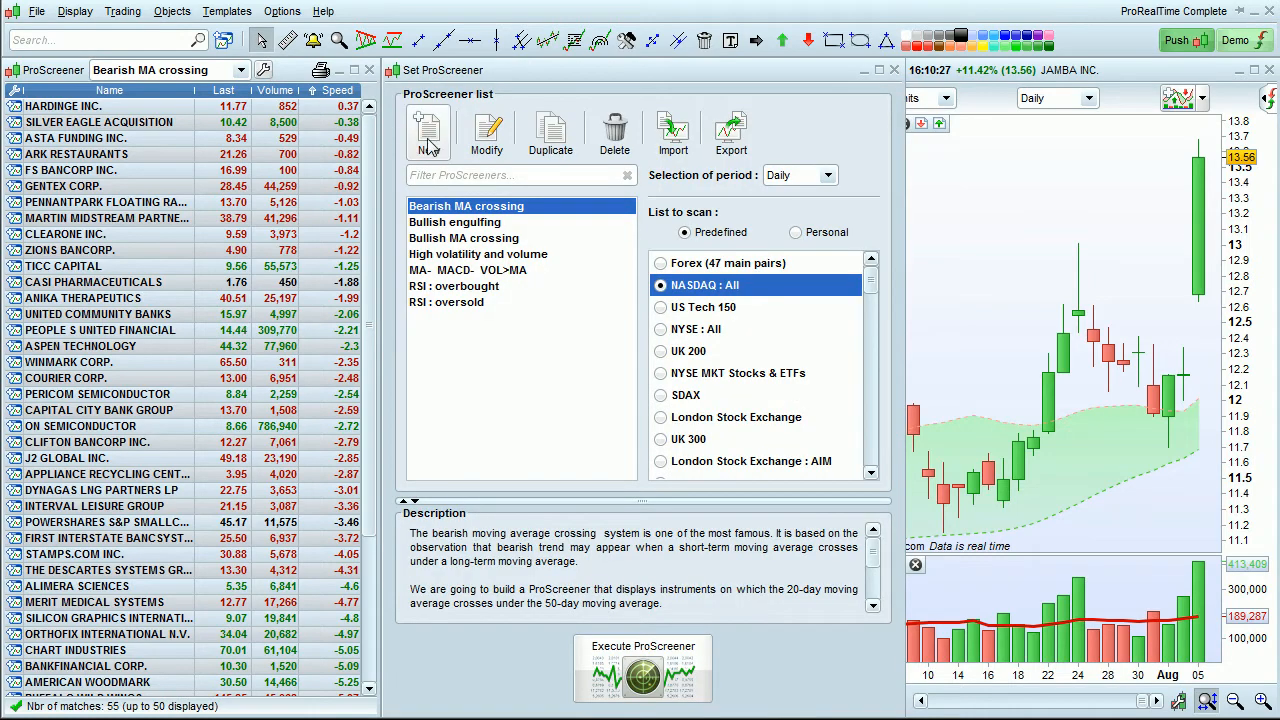
pyautogui.click(428, 130)
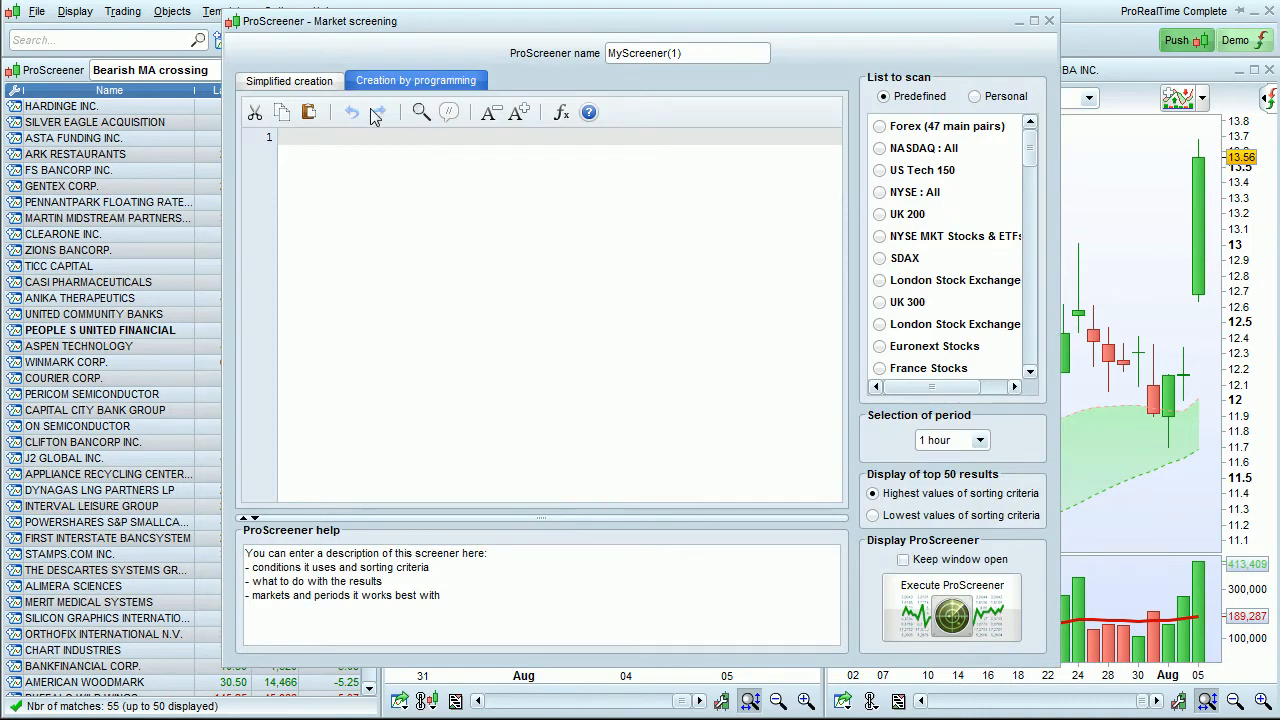
# In Simplified creation set Condition 0 to Price above the hourly Bollinger (20,2) upper band and add a second condition
pyautogui.click(288, 80)
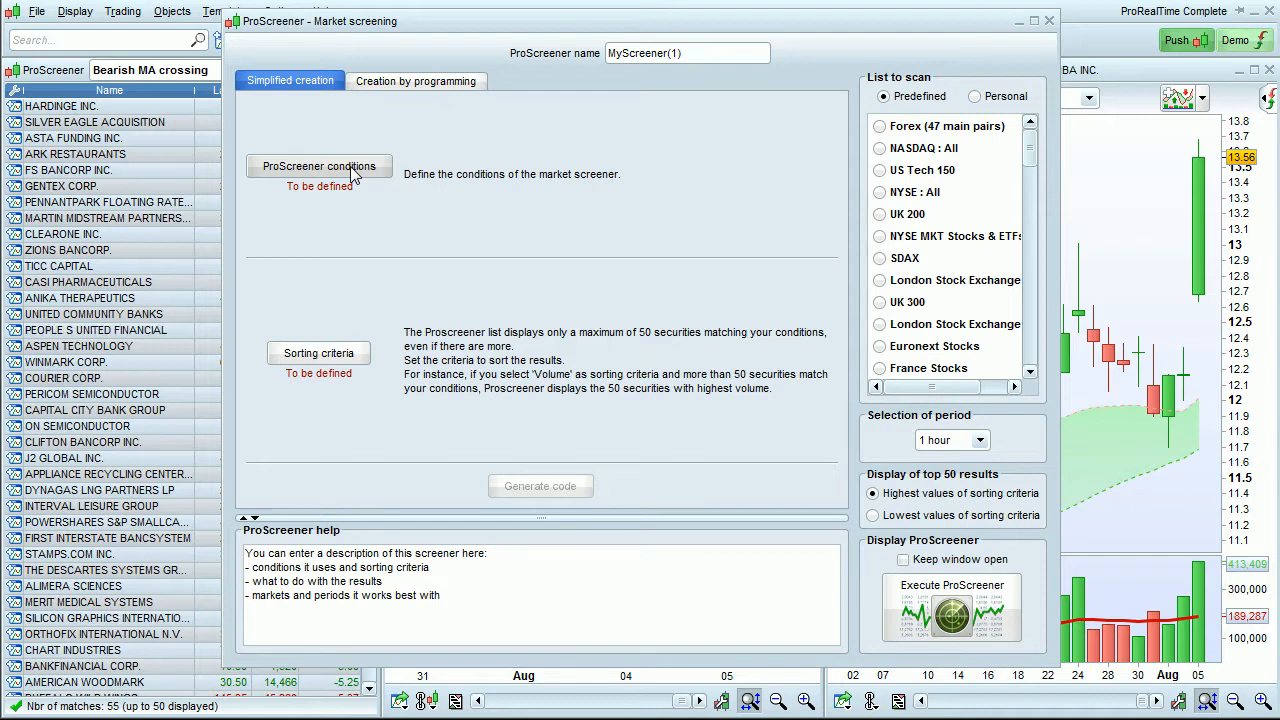
pyautogui.click(320, 166)
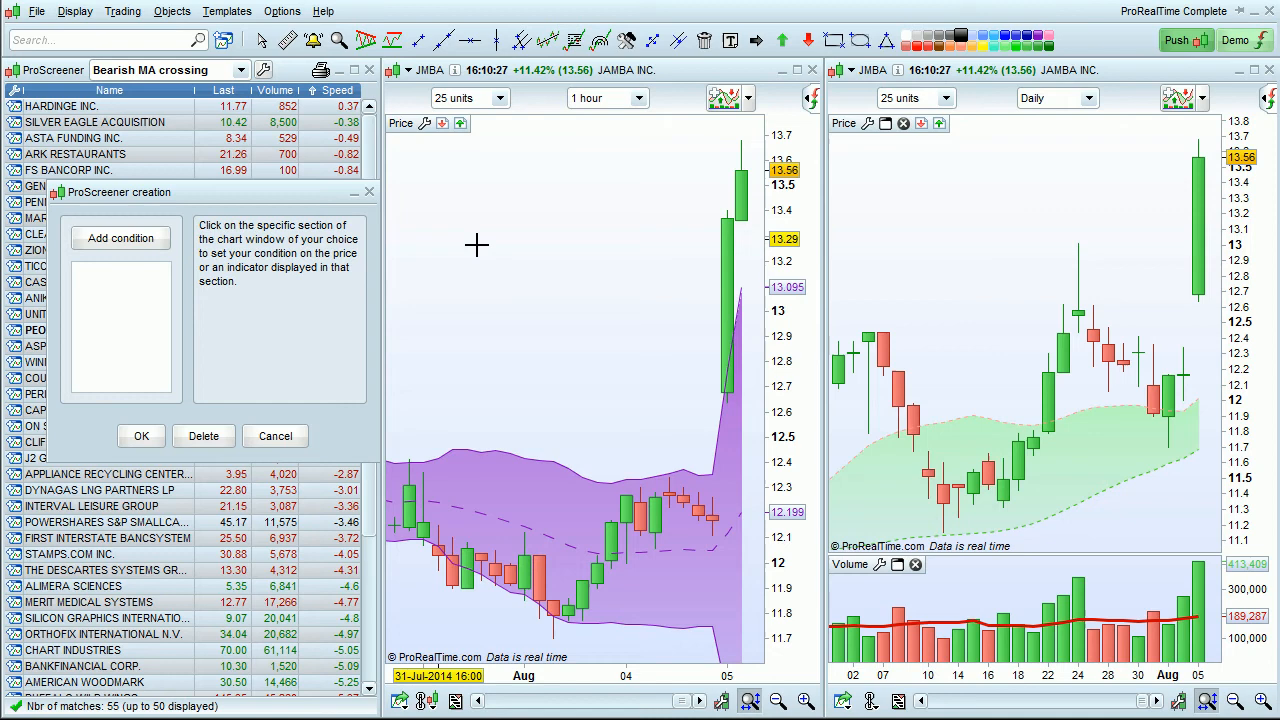
pyautogui.moveTo(564, 344)
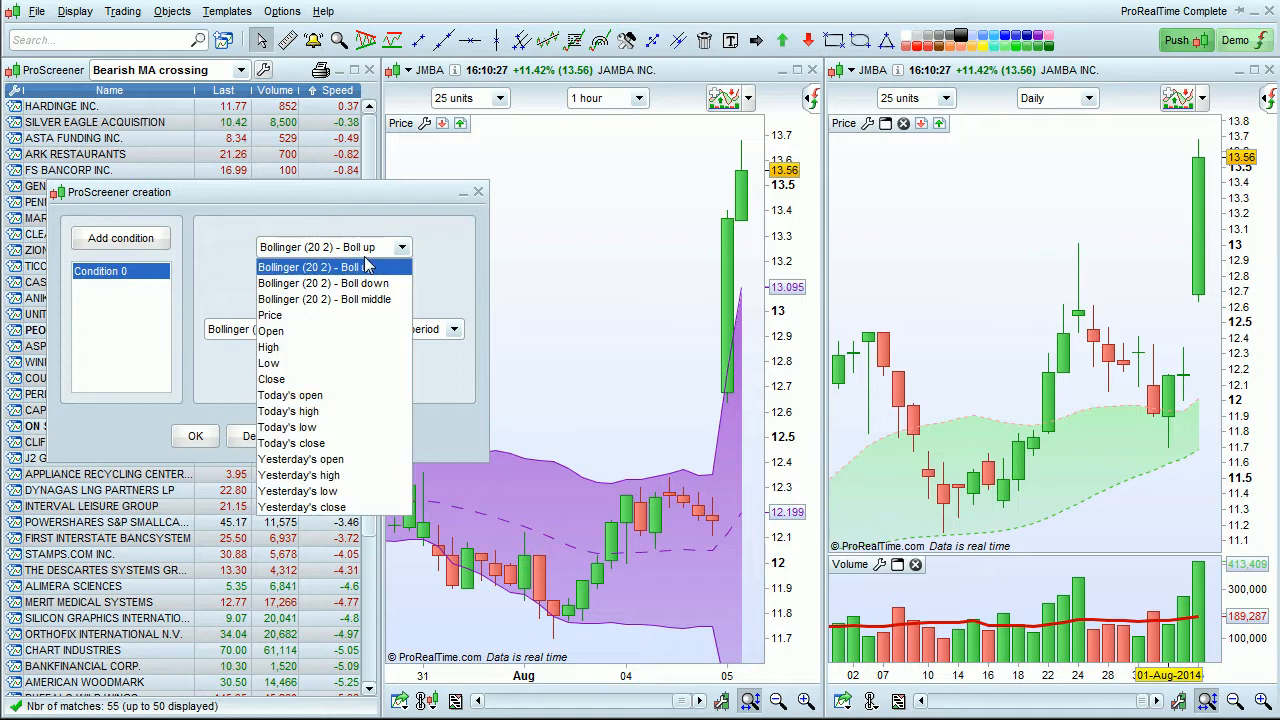
pyautogui.click(270, 316)
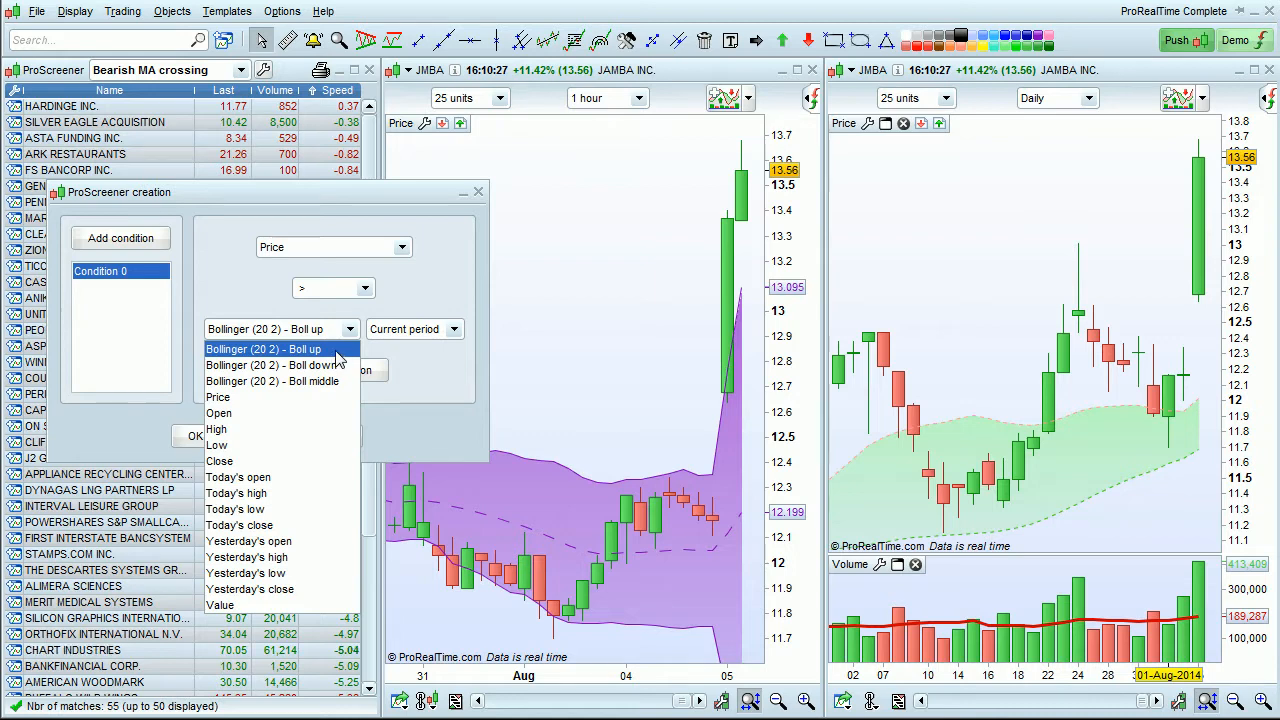
pyautogui.click(264, 348)
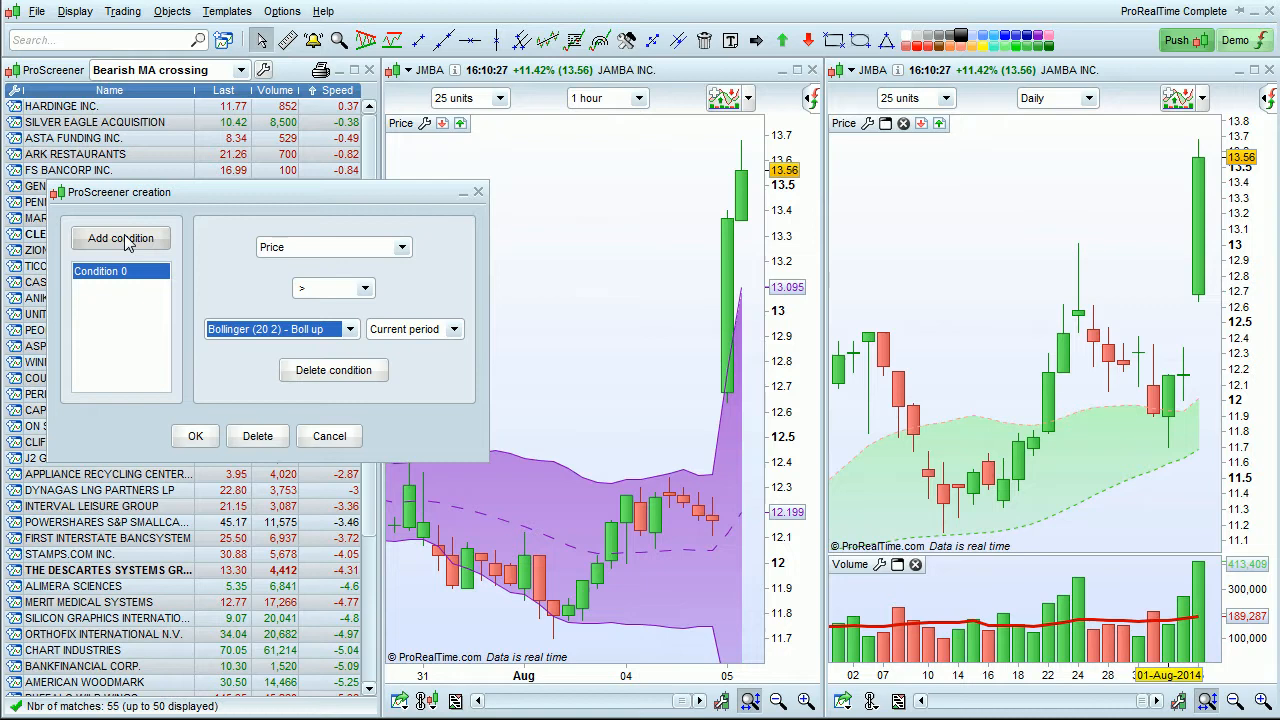
pyautogui.click(120, 238)
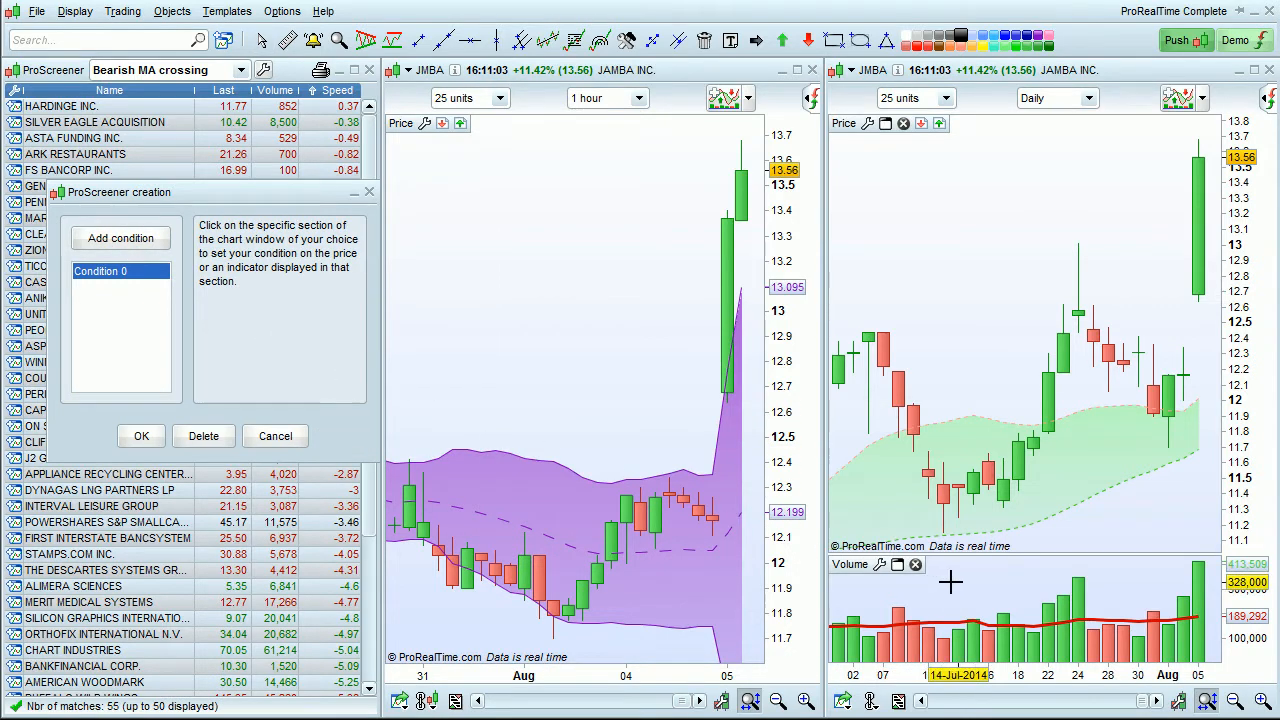
# Set Condition 1 to daily Volume above its simple 20-period moving average, require all conditions to match, and confirm
pyautogui.click(148, 238)
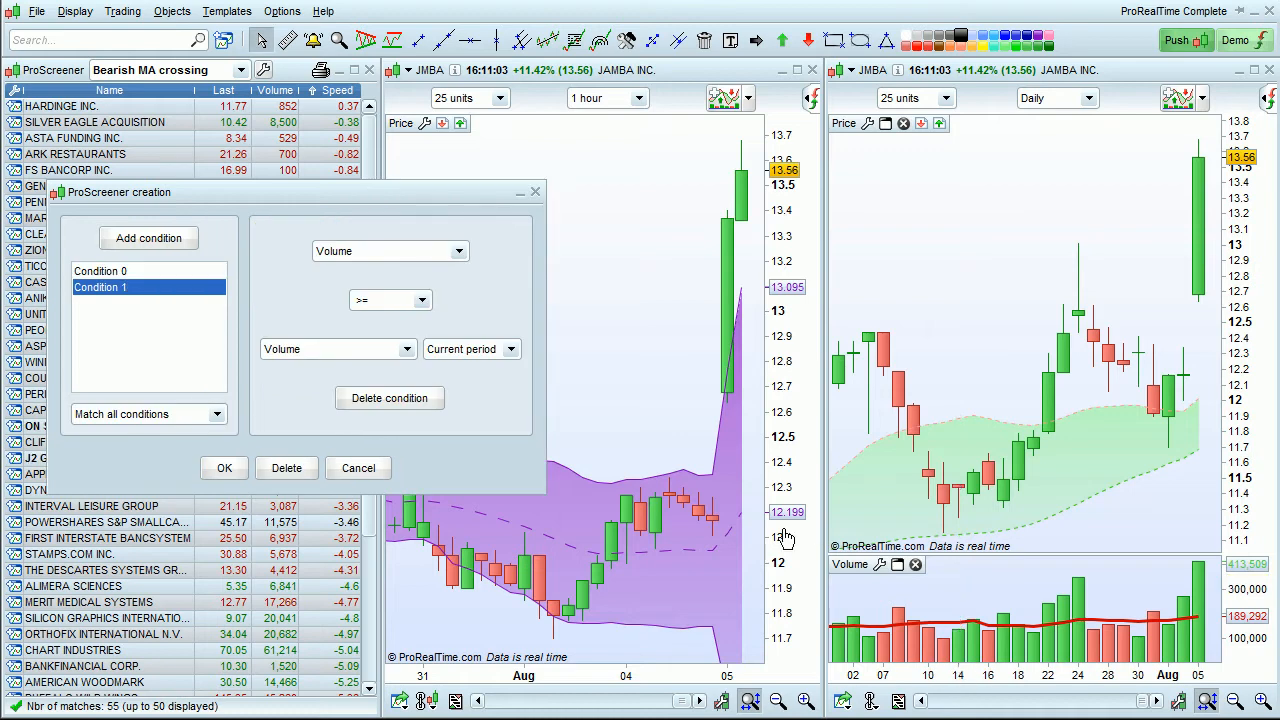
pyautogui.click(388, 250)
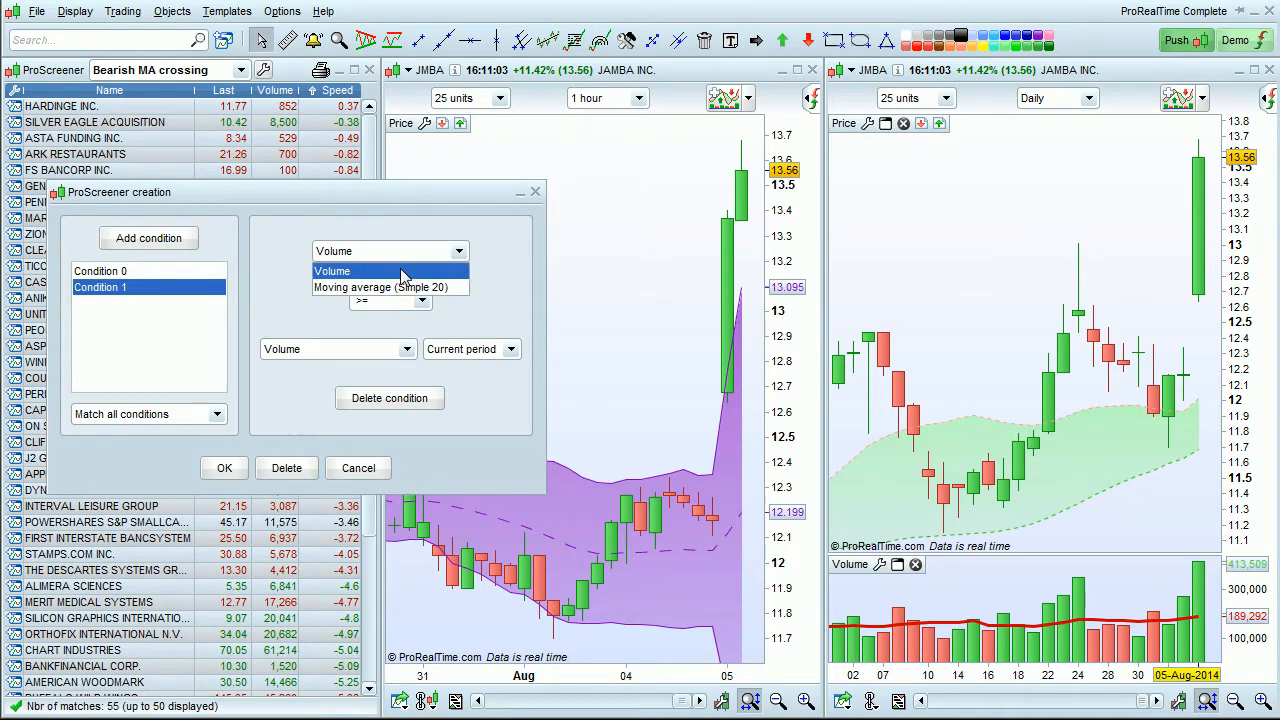
pyautogui.click(420, 300)
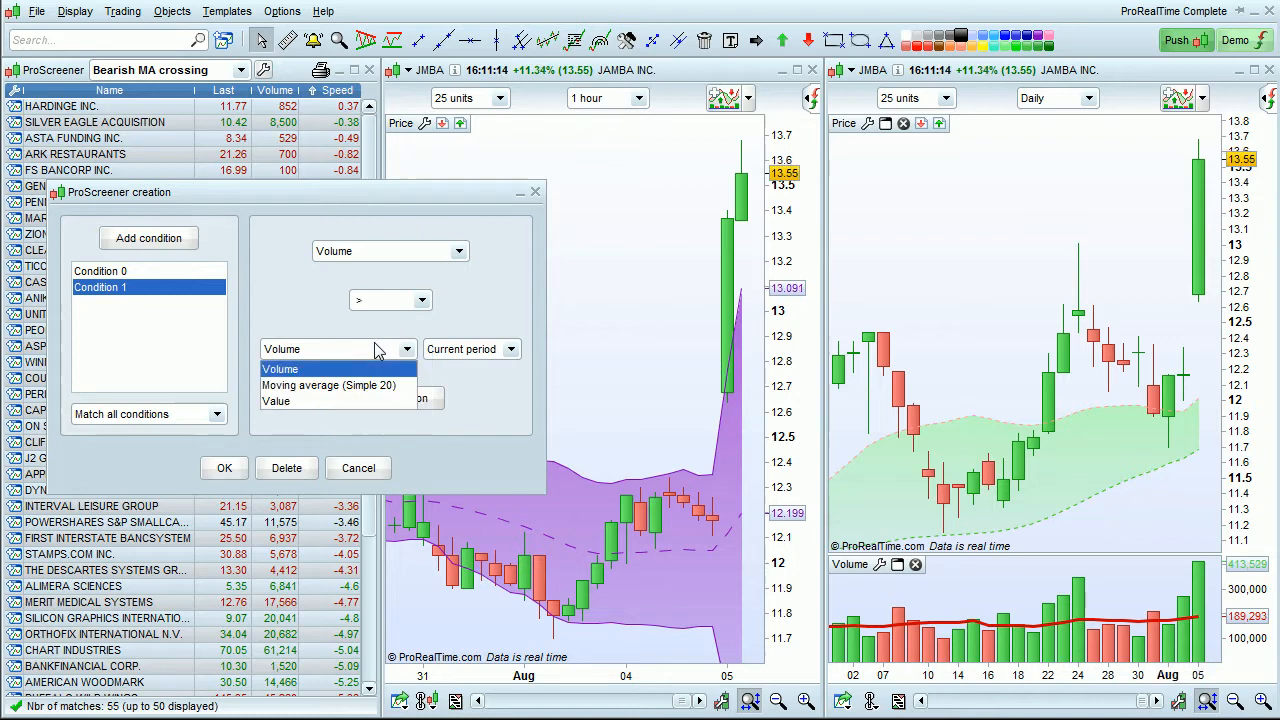
pyautogui.click(330, 384)
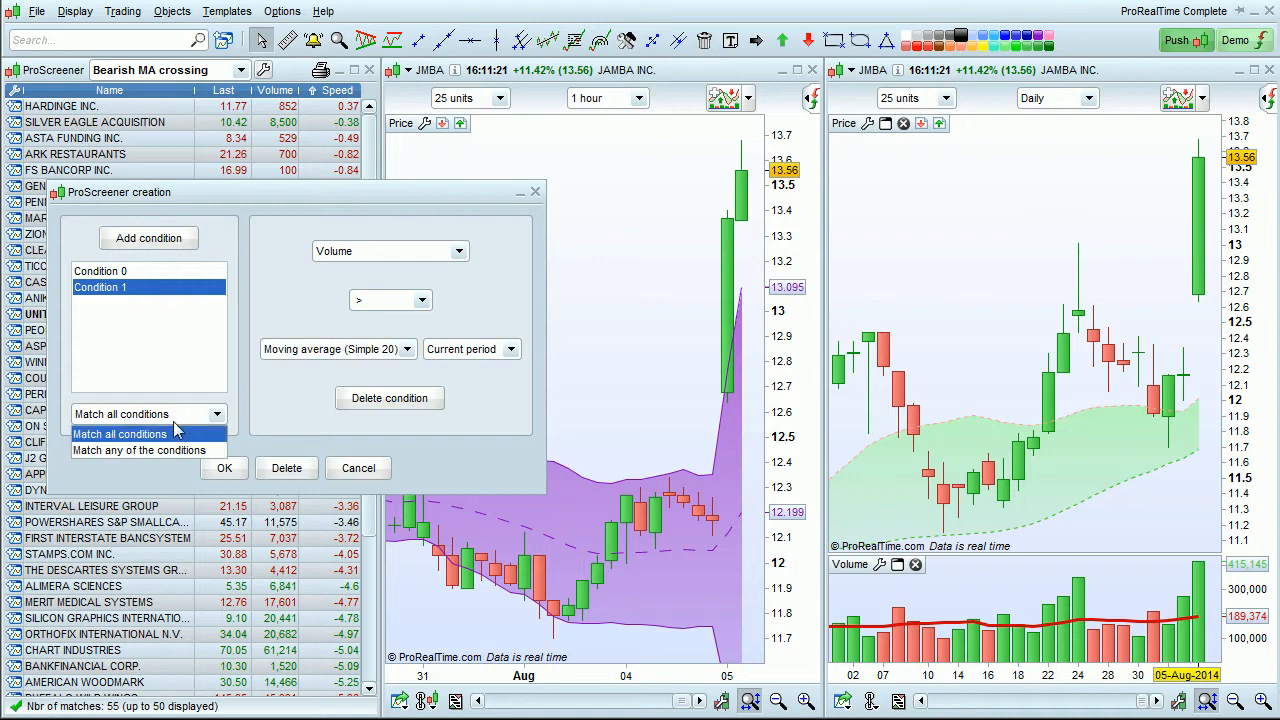
pyautogui.click(120, 432)
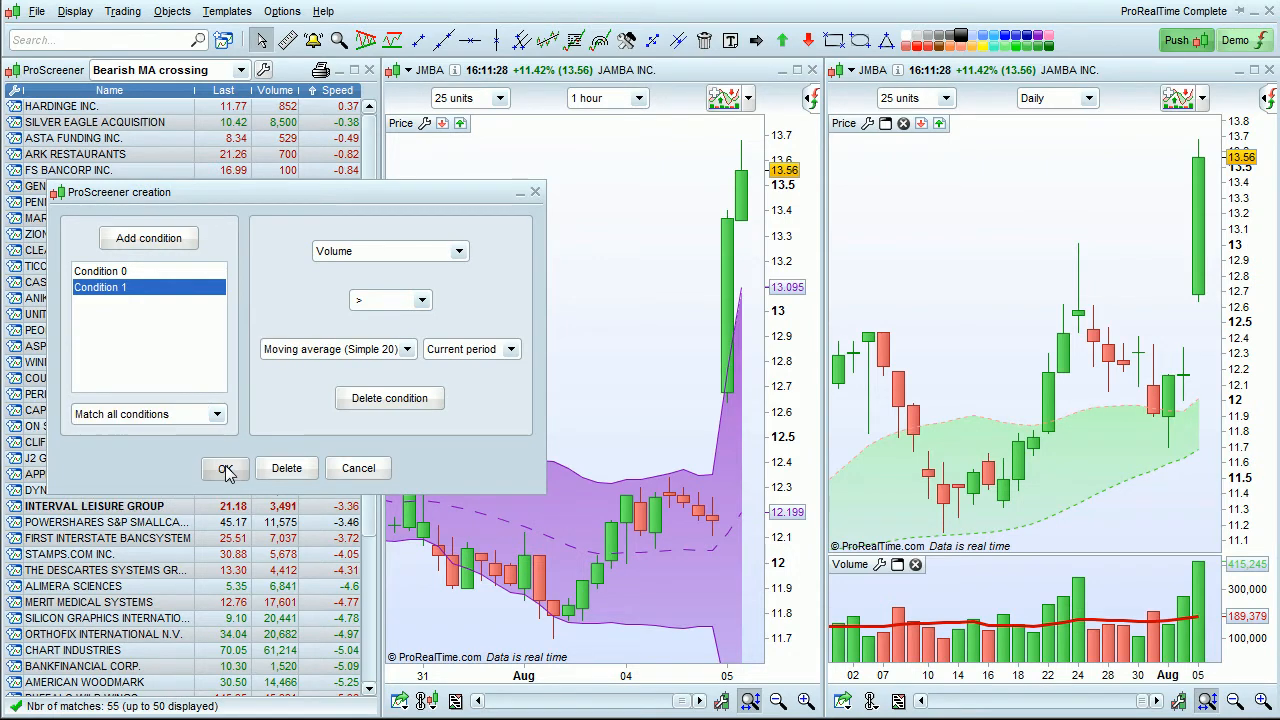
pyautogui.click(224, 468)
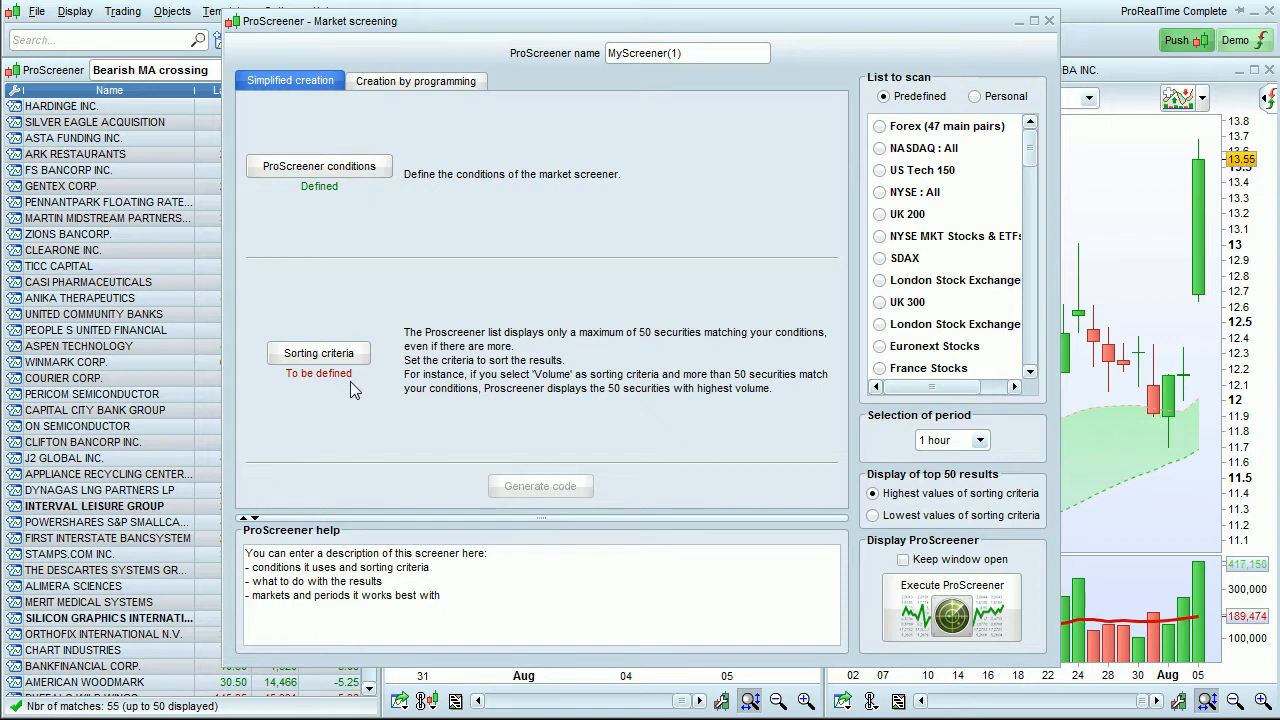
# Sort results by variation from yesterday and scan the NASDAQ: All list
pyautogui.click(318, 352)
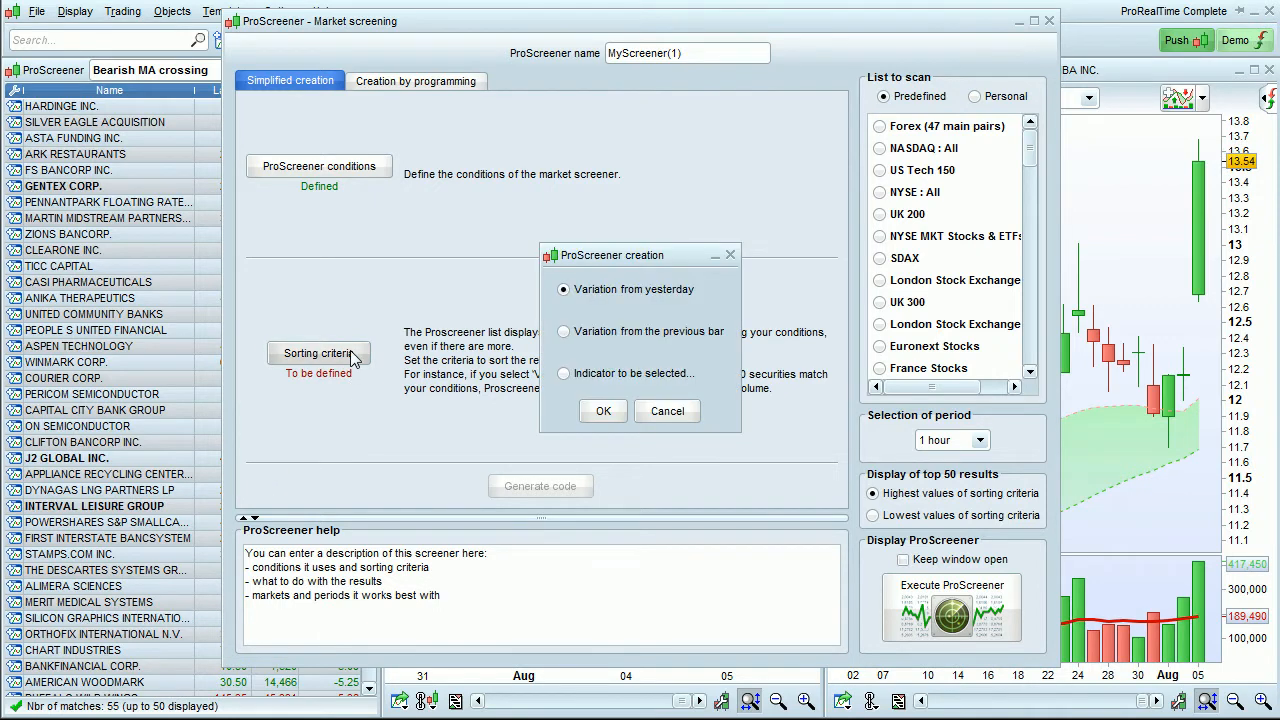
pyautogui.click(564, 288)
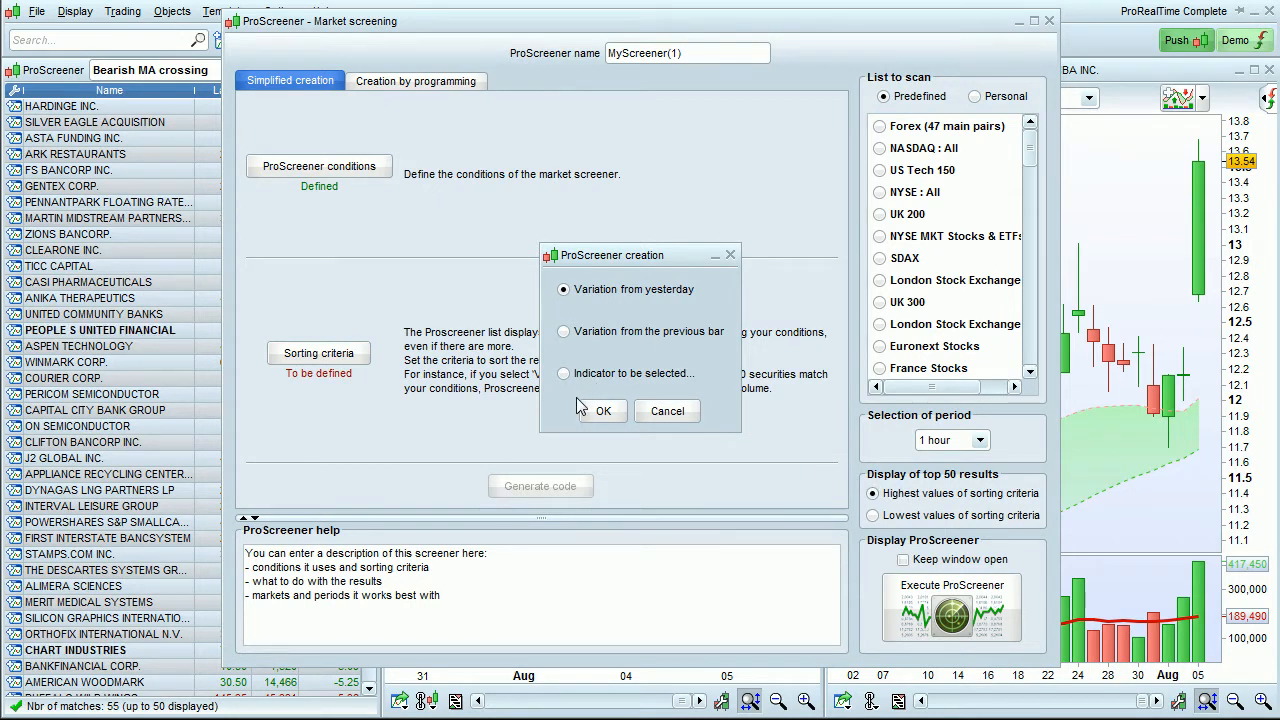
pyautogui.click(600, 412)
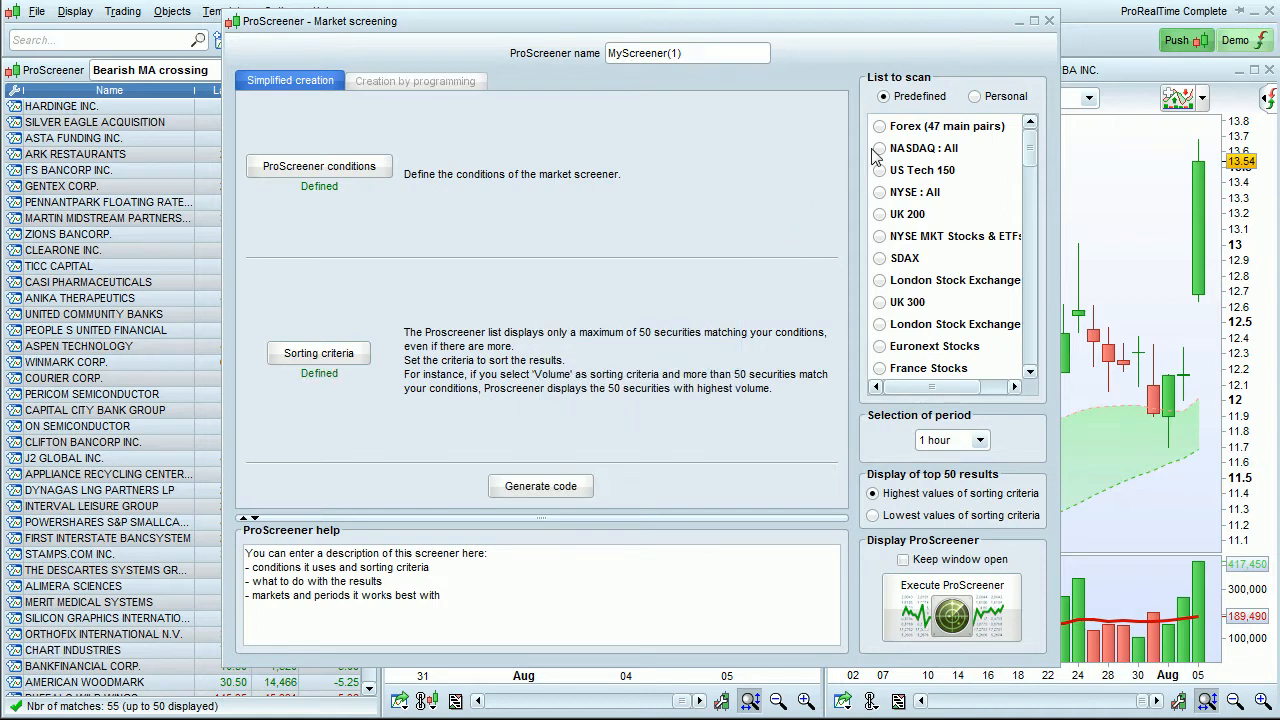
pyautogui.click(880, 148)
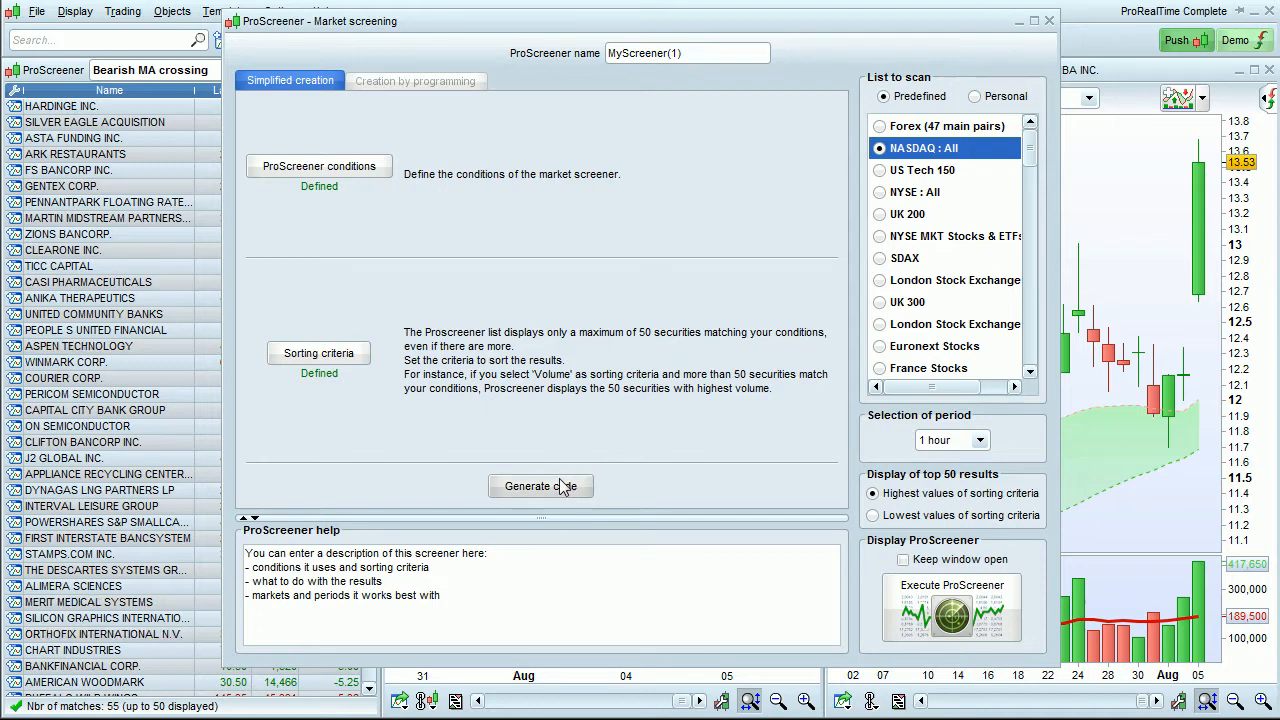
# Generate the screener code and dismiss the multiple-timeframe warning
pyautogui.click(540, 486)
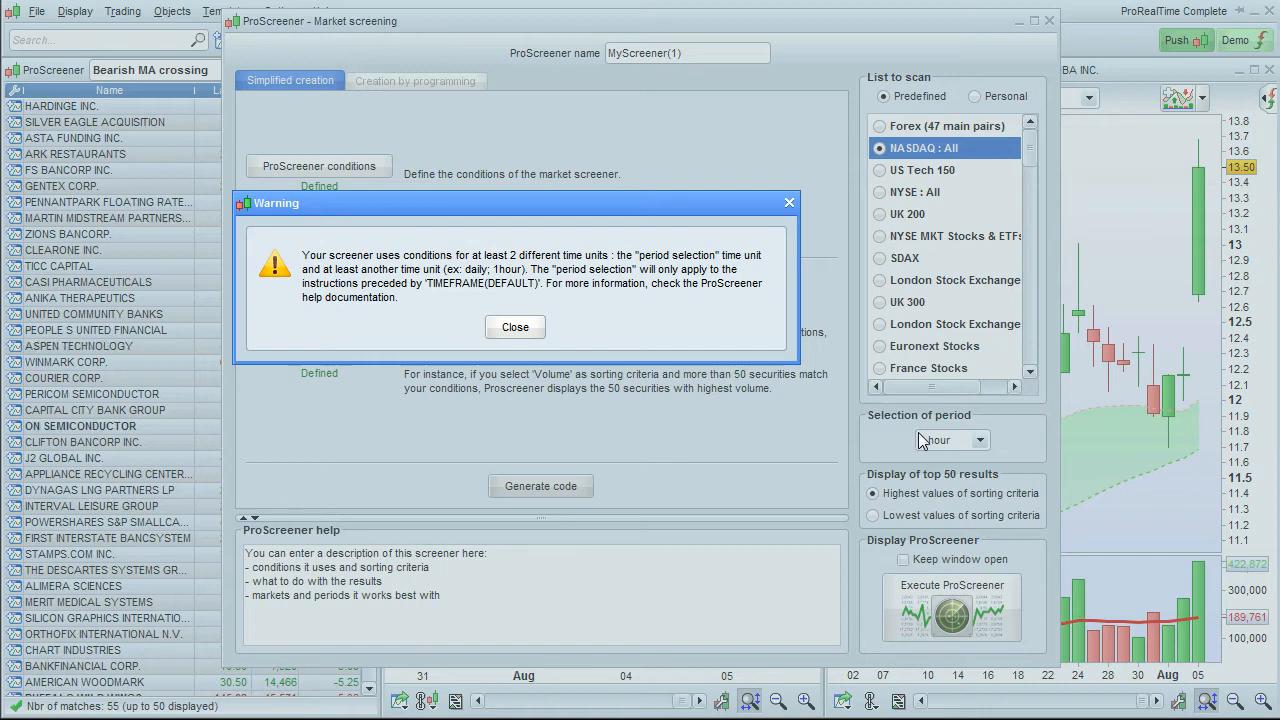
pyautogui.moveTo(918, 442)
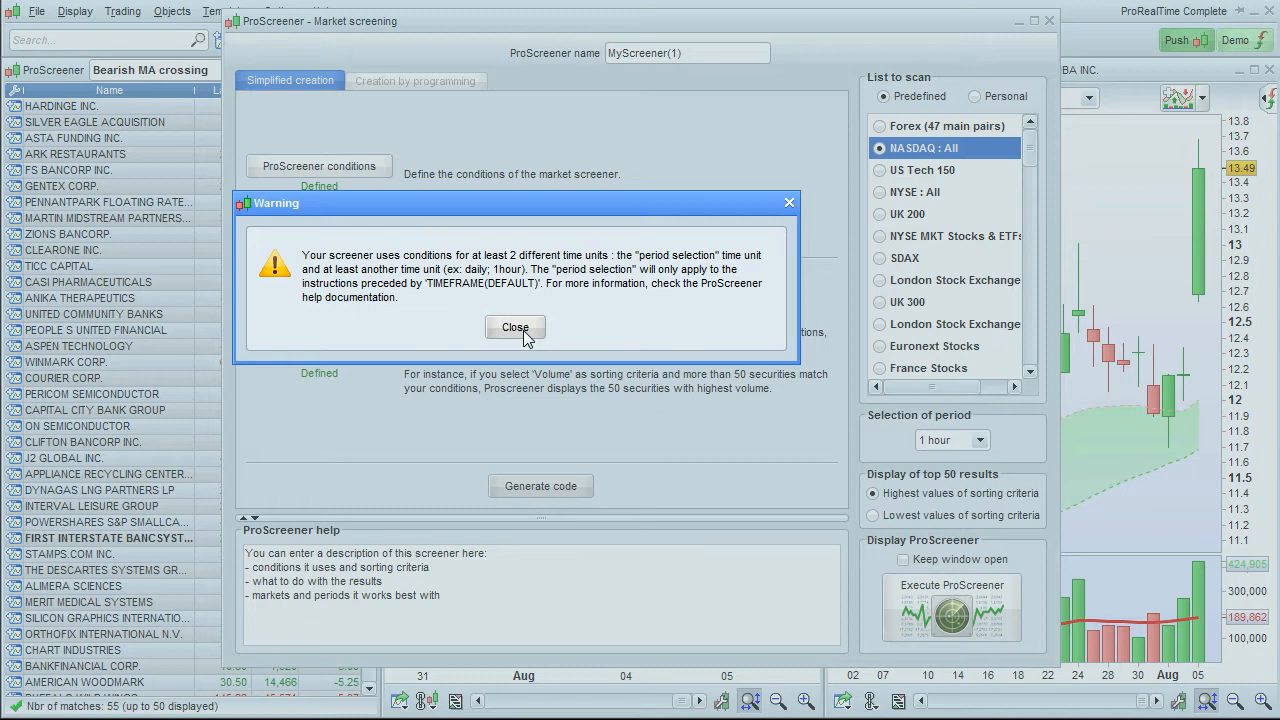
pyautogui.click(516, 328)
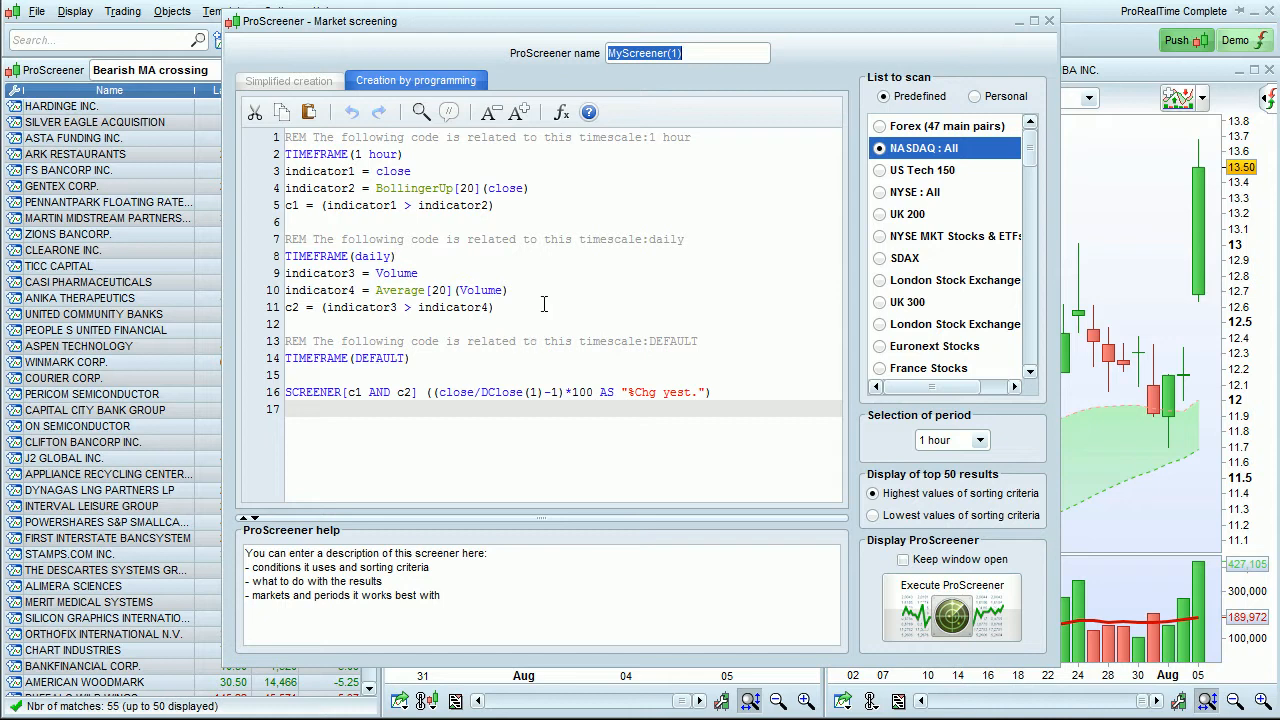
pyautogui.moveTo(286, 154); pyautogui.dragTo(492, 204)
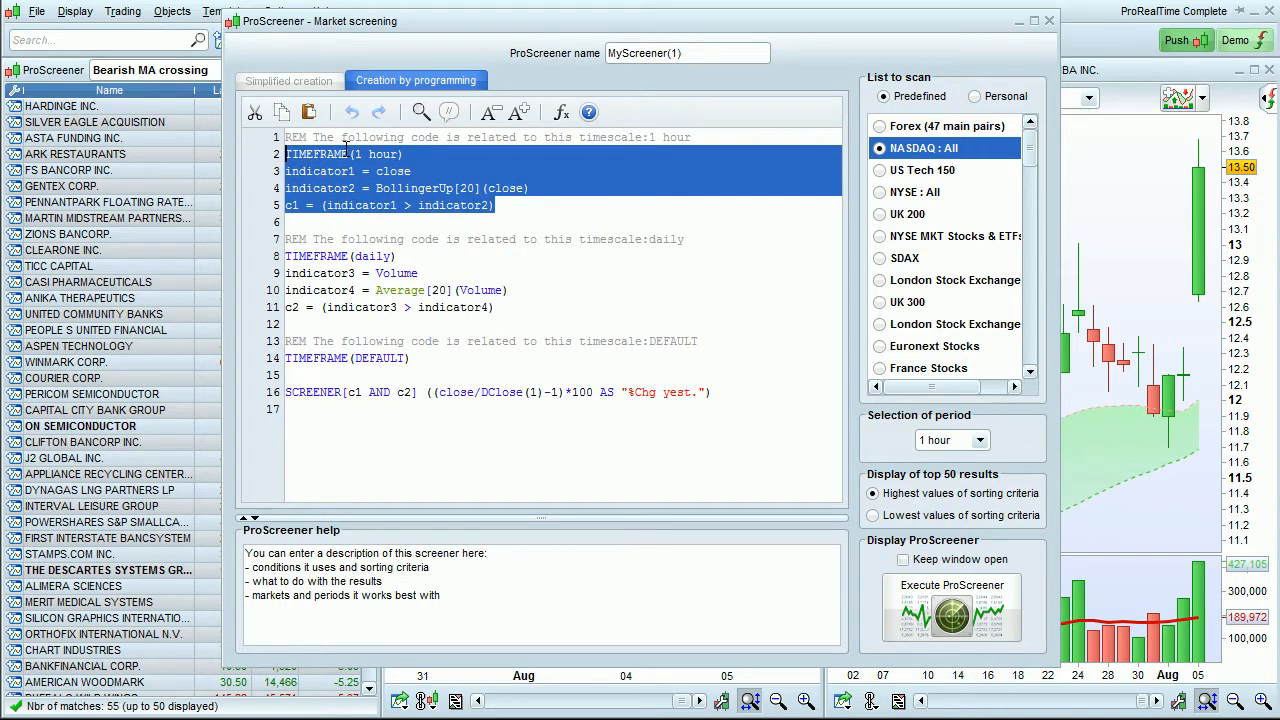
pyautogui.doubleClick(480, 308)
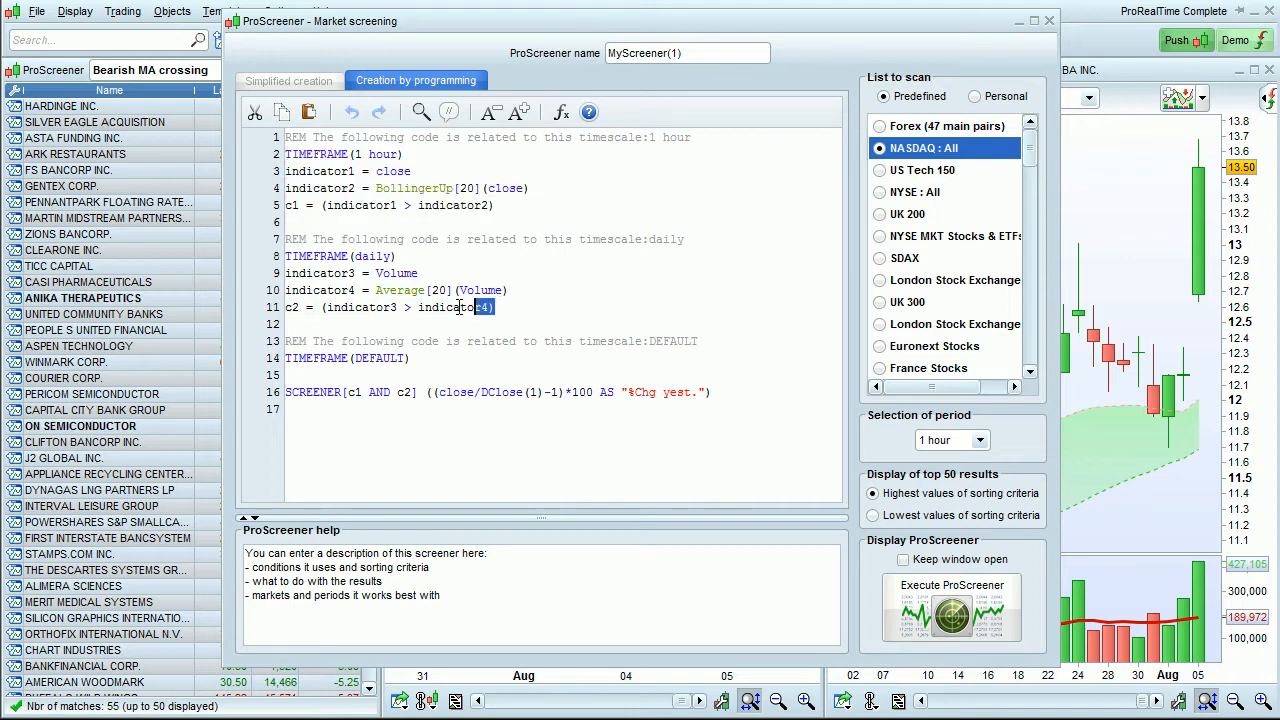
pyautogui.moveTo(284, 256); pyautogui.dragTo(494, 308)
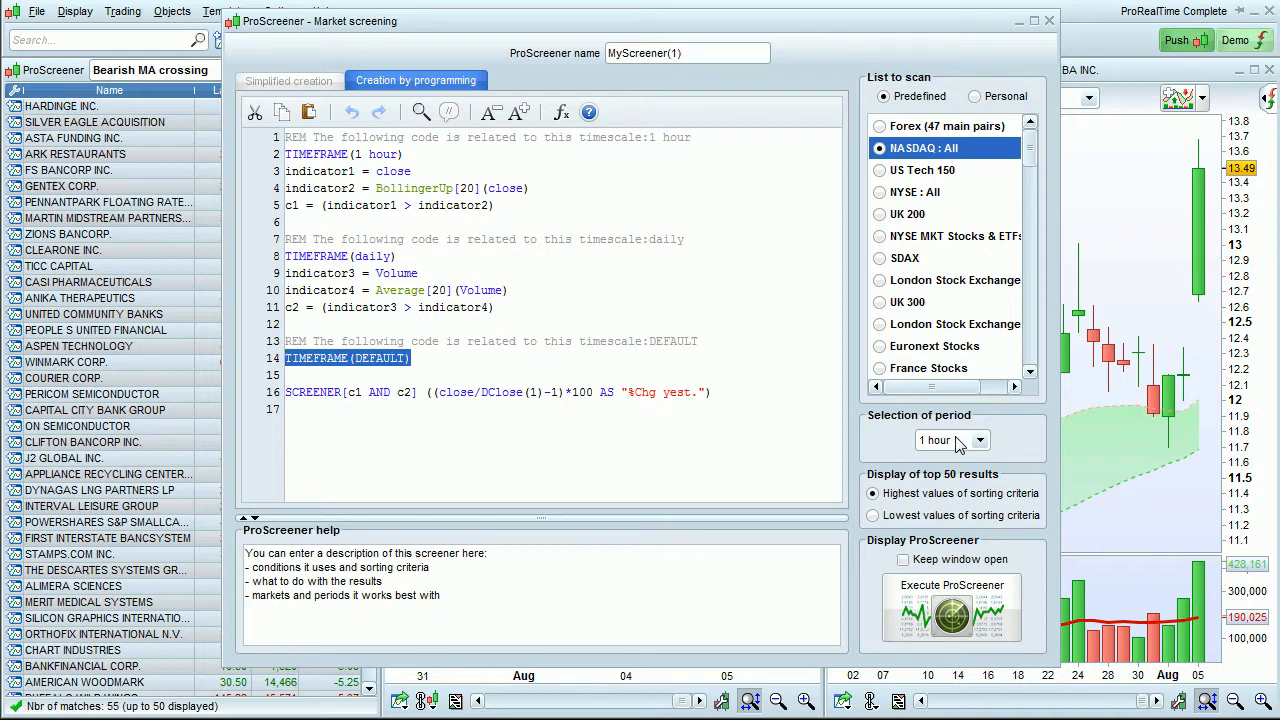
pyautogui.moveTo(394, 298)
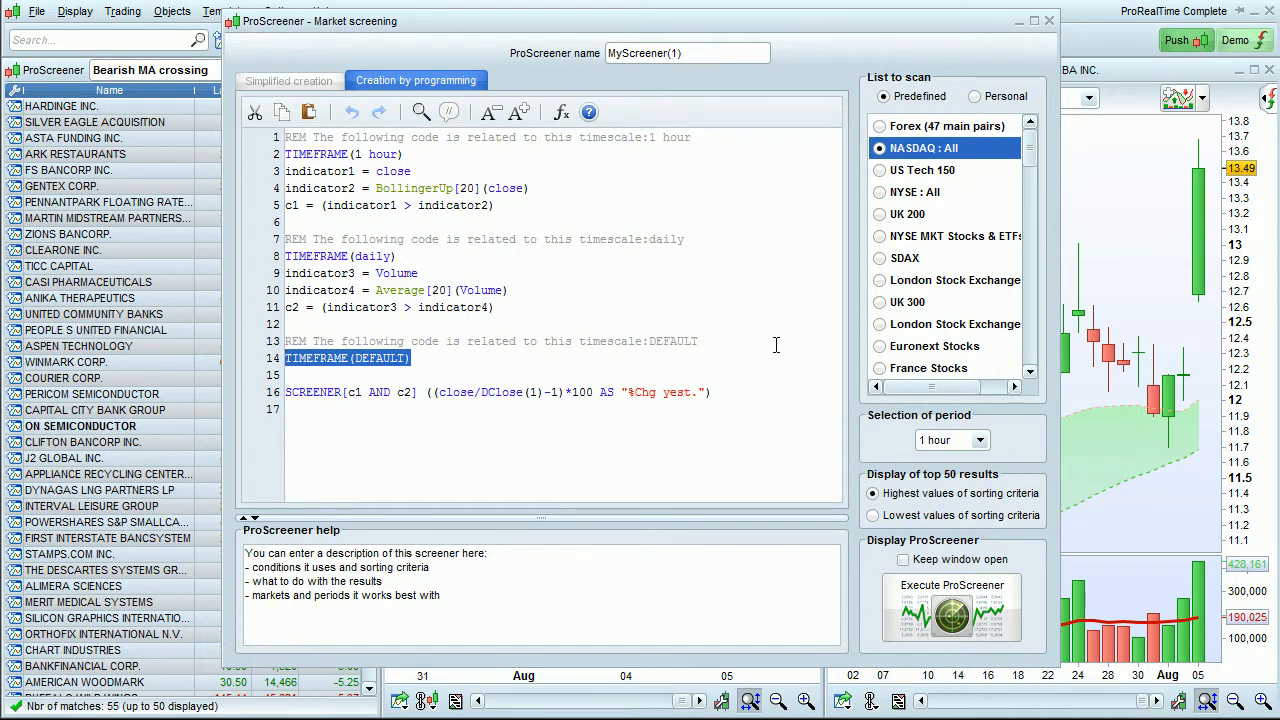
pyautogui.click(988, 440)
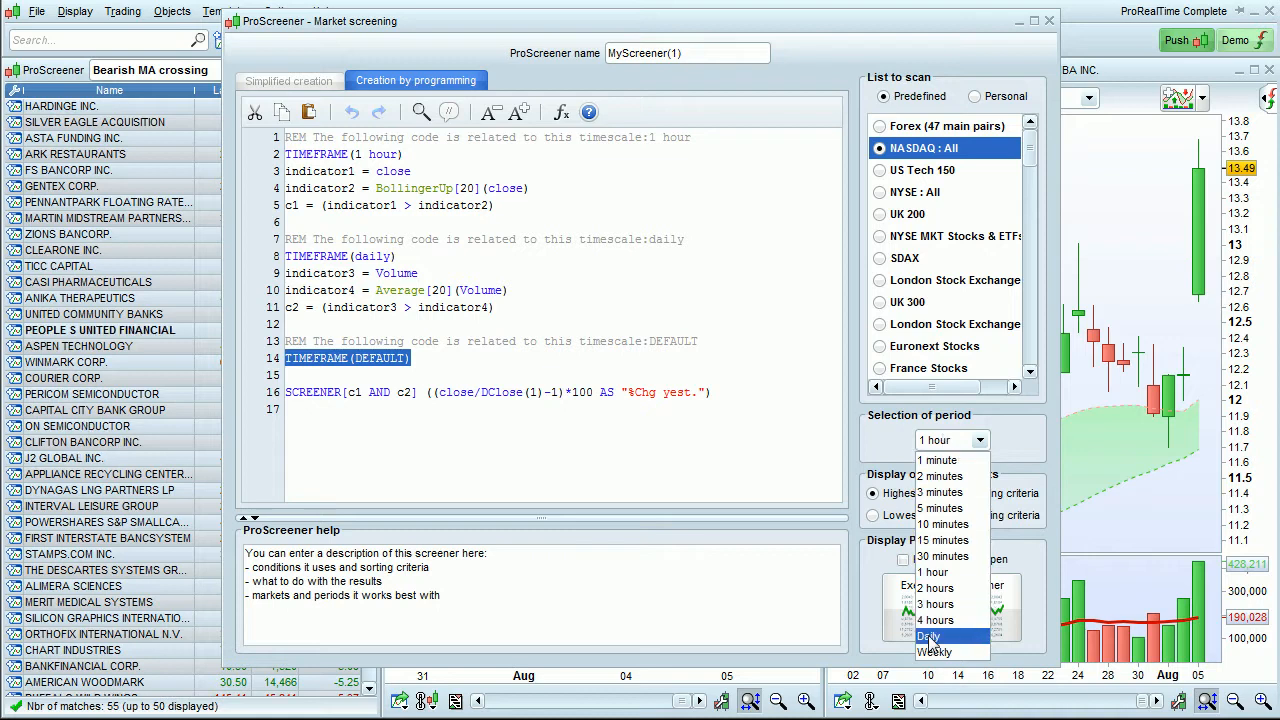
pyautogui.moveTo(944, 556)
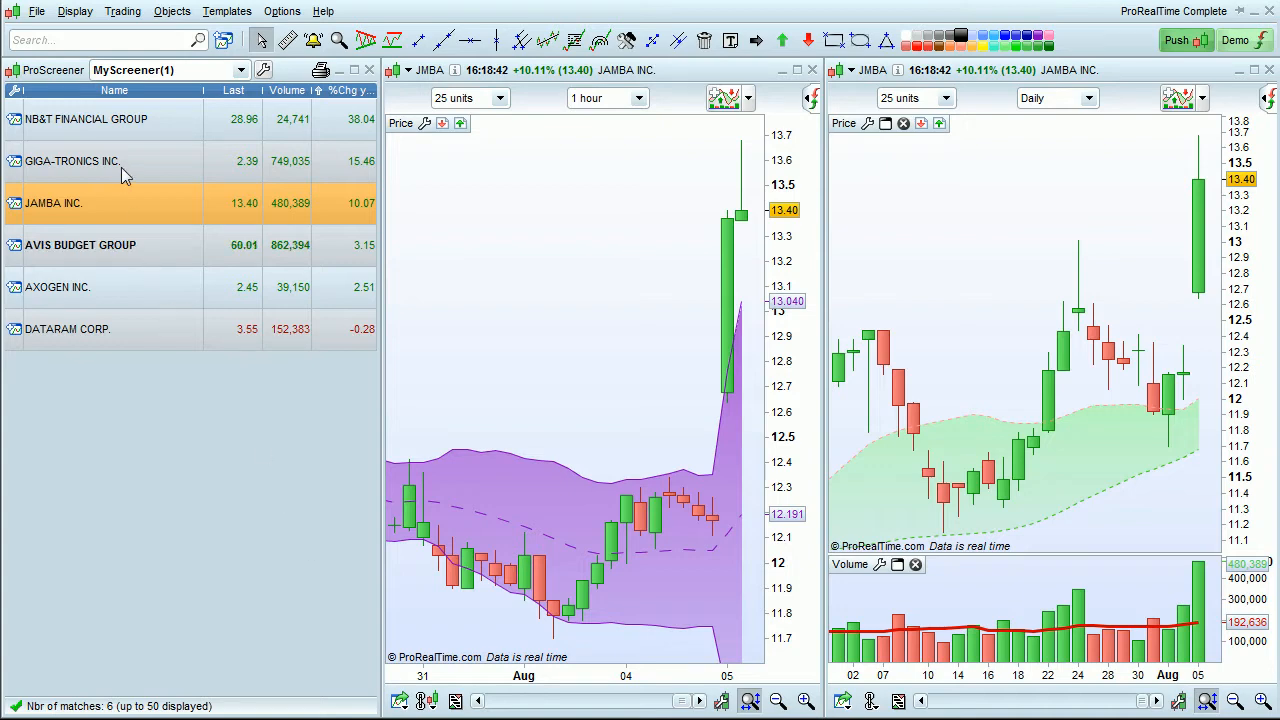
# Chart Giga-Tronics Inc. from the six NASDAQ screener results
pyautogui.click(72, 160)
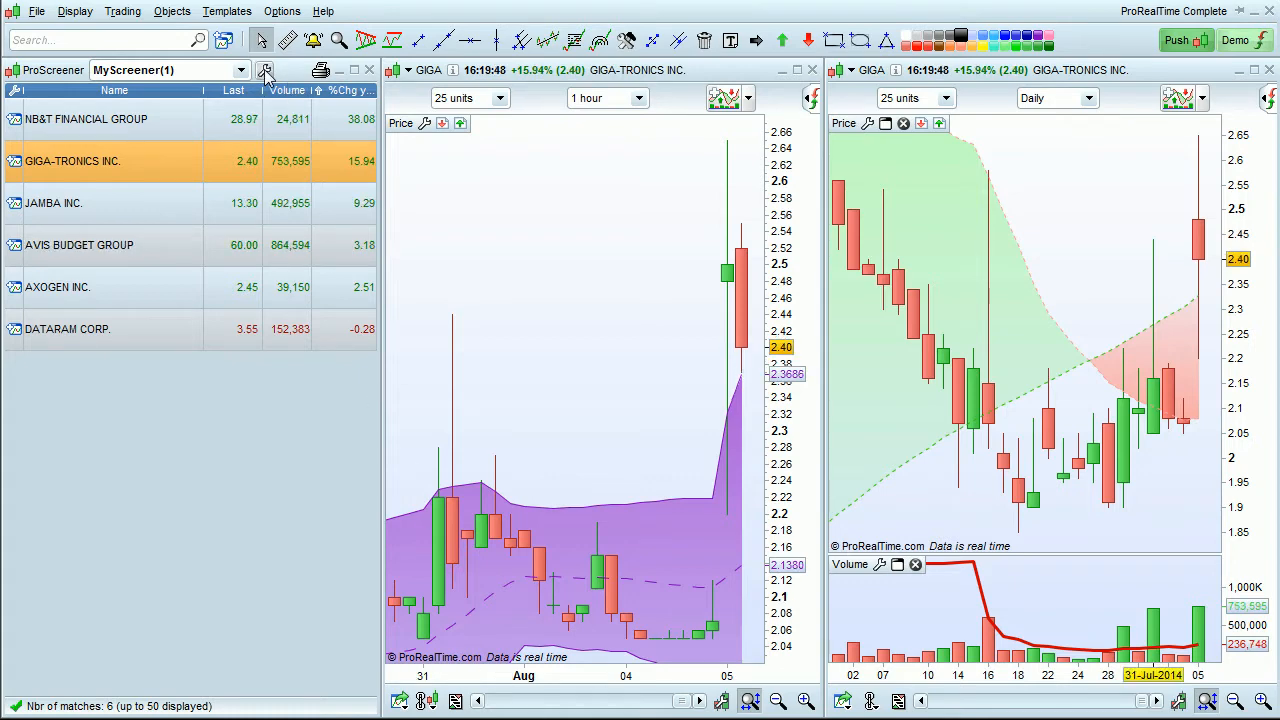
# Modify the screener code so the first block reads TIMEFRAME(DEFAULT) instead of 1 hour
pyautogui.click(266, 68)
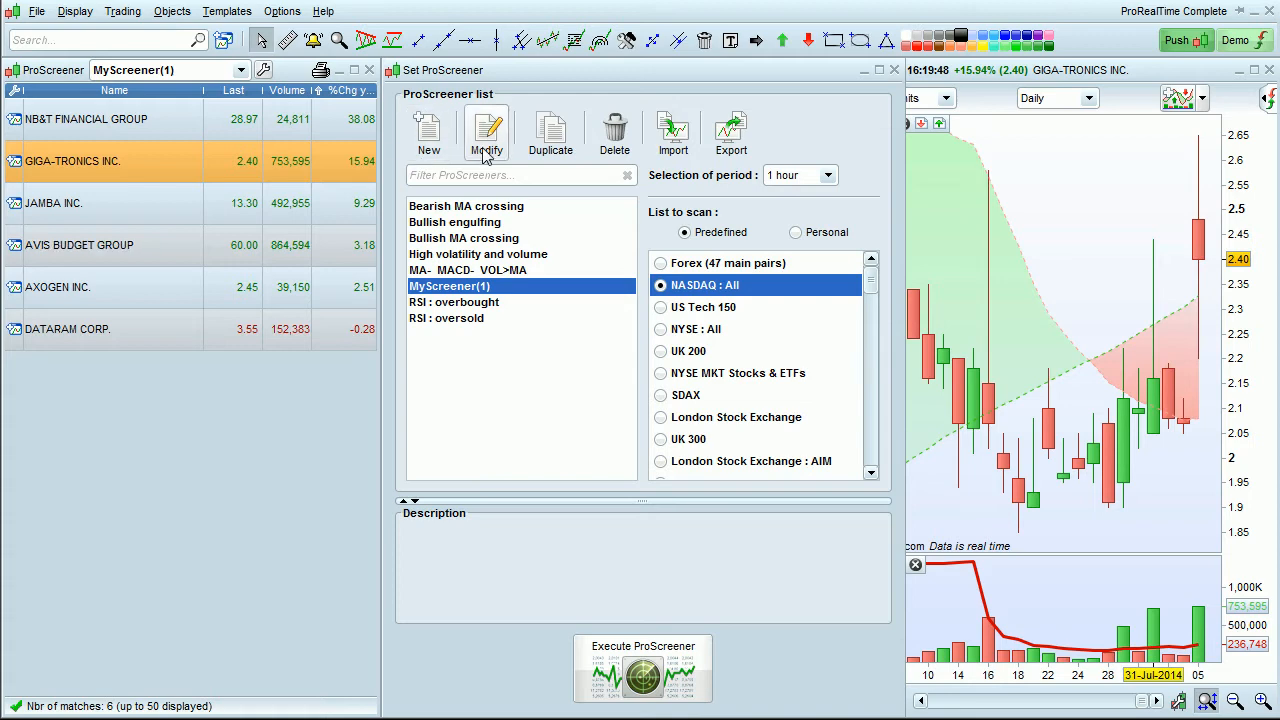
pyautogui.click(486, 132)
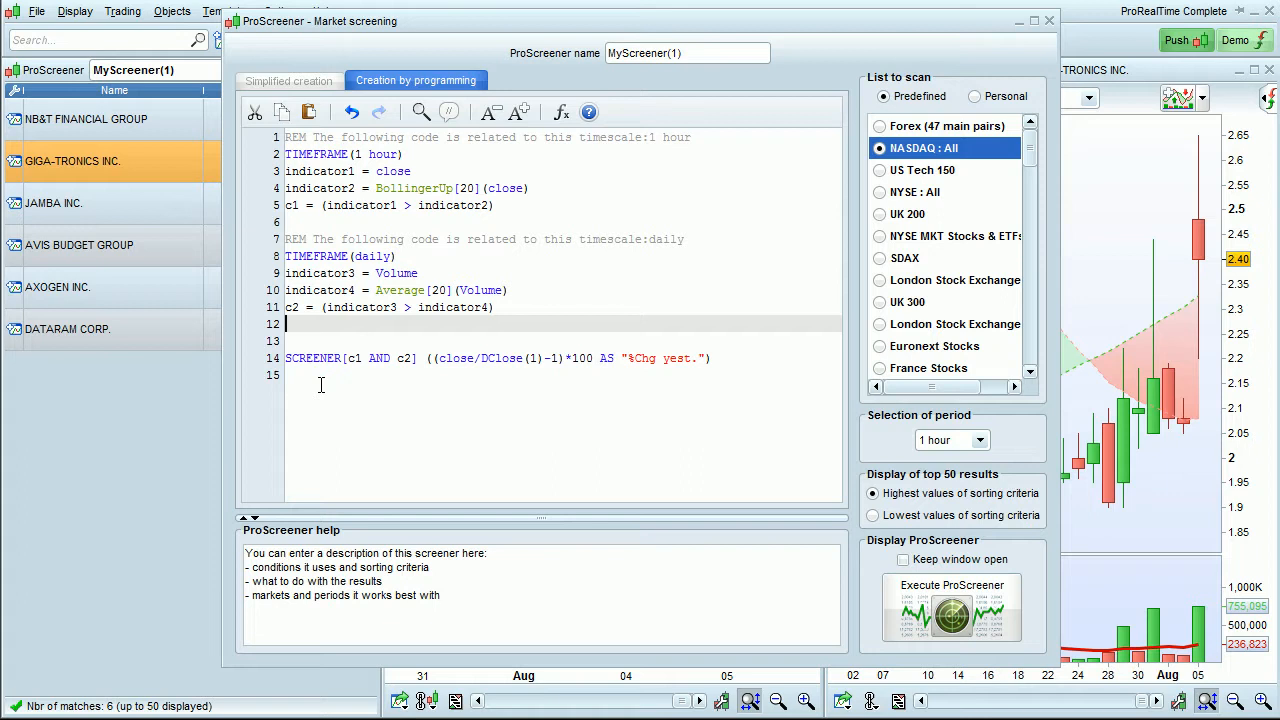
pyautogui.doubleClick(384, 154)
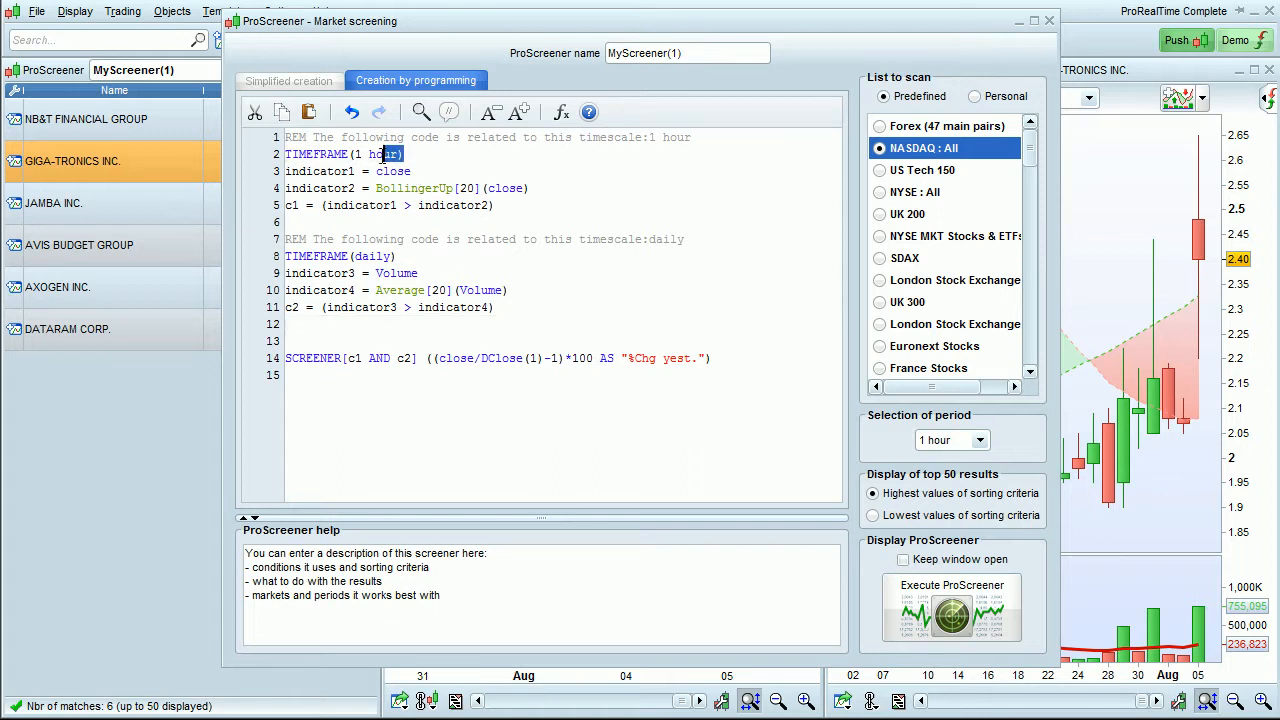
pyautogui.write('DEFAULT')
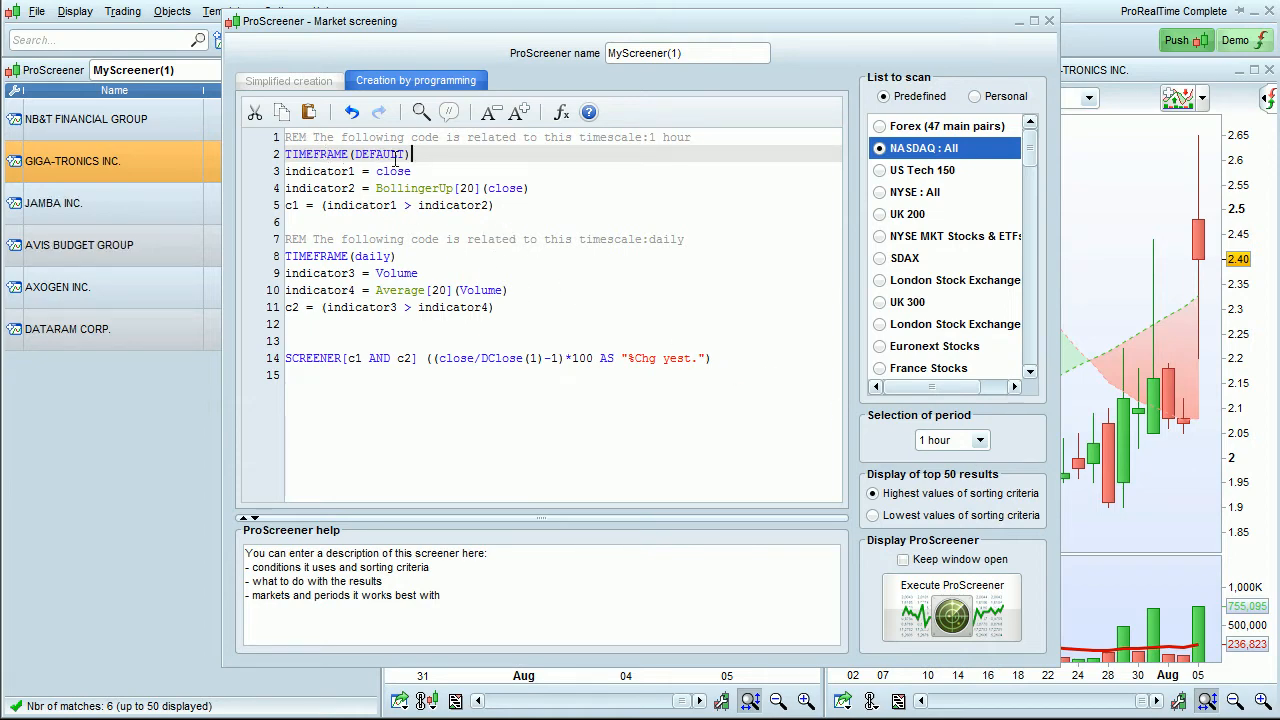
# Rerun the screener on a 15-minute period and chart Jamba Inc. from the two matches
pyautogui.click(952, 440)
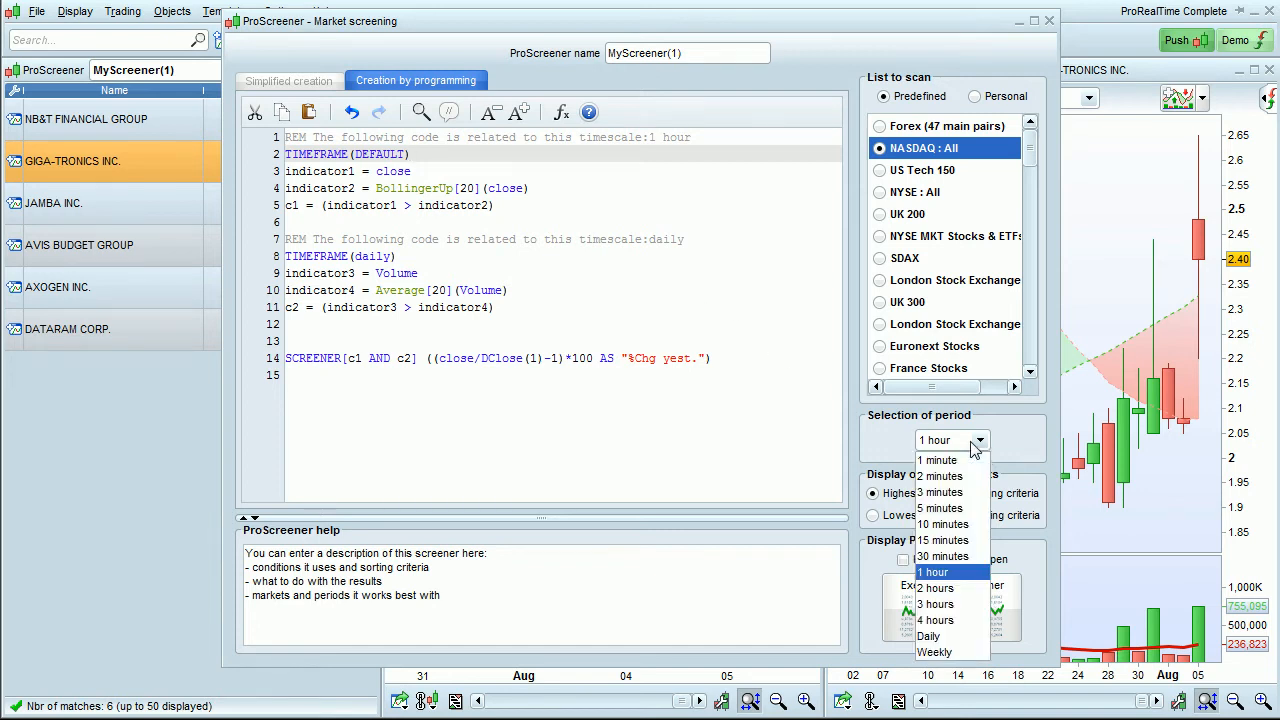
pyautogui.moveTo(940, 508)
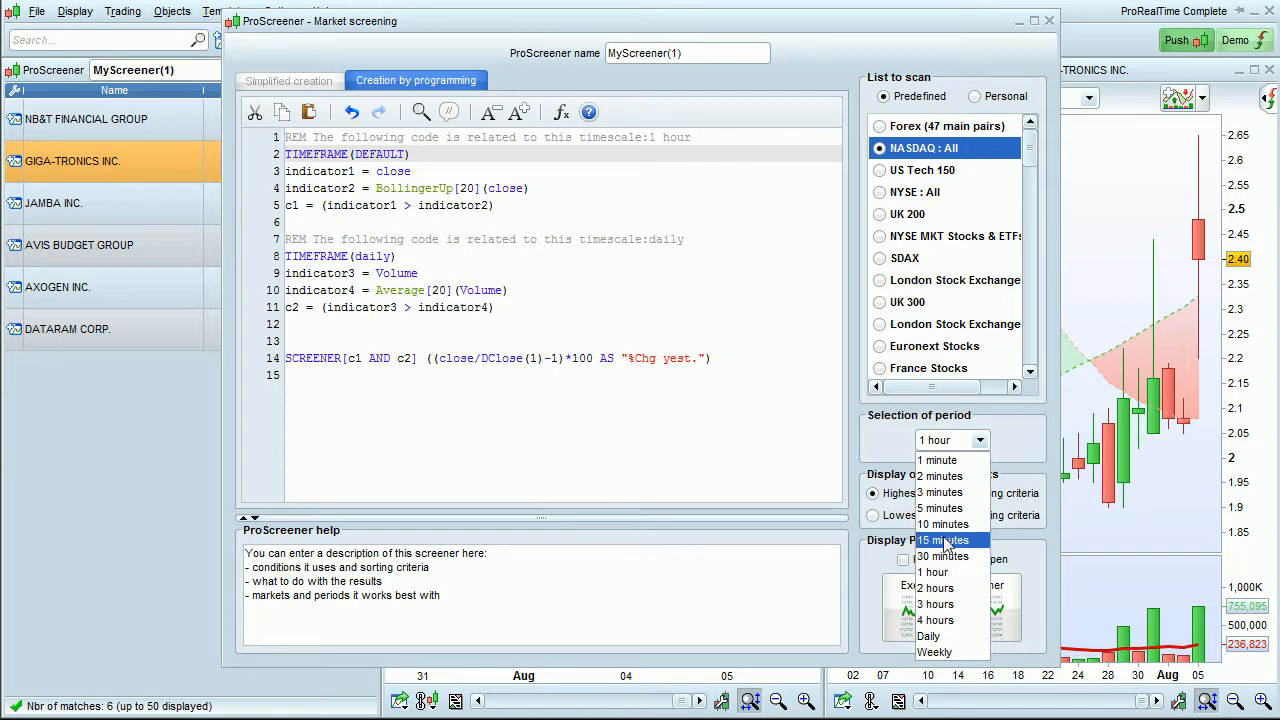
pyautogui.click(940, 540)
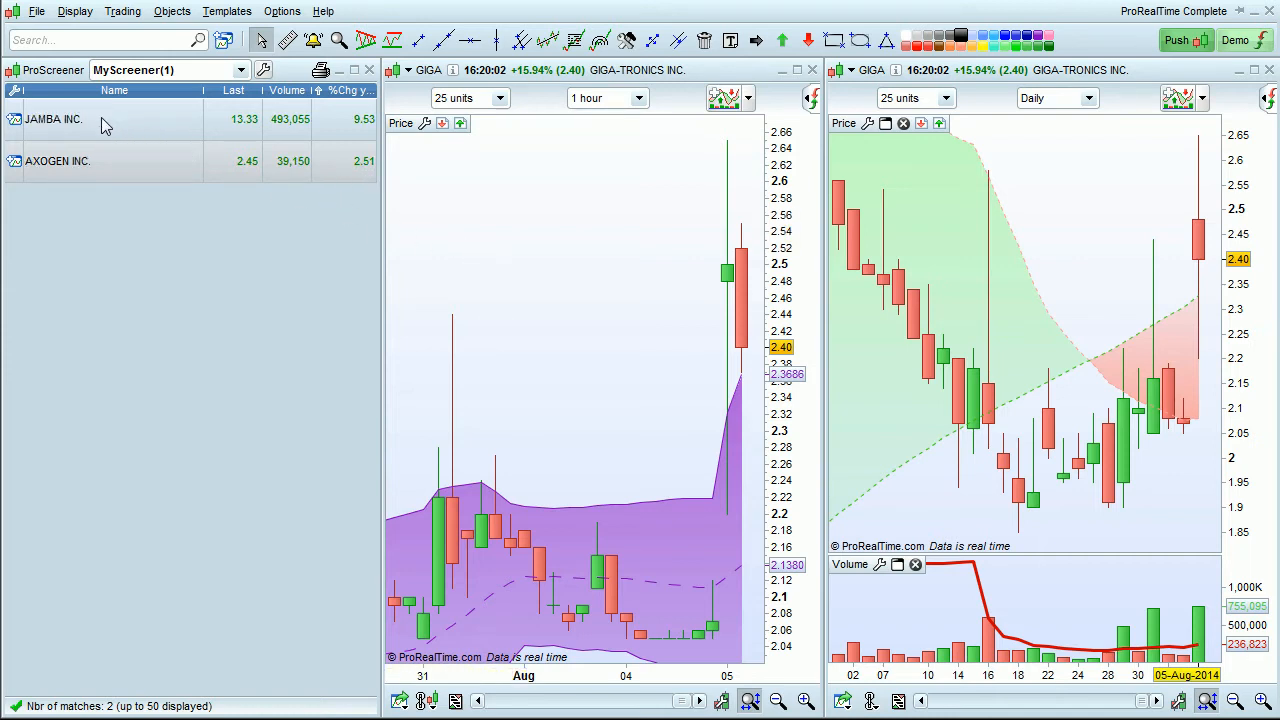
pyautogui.click(56, 120)
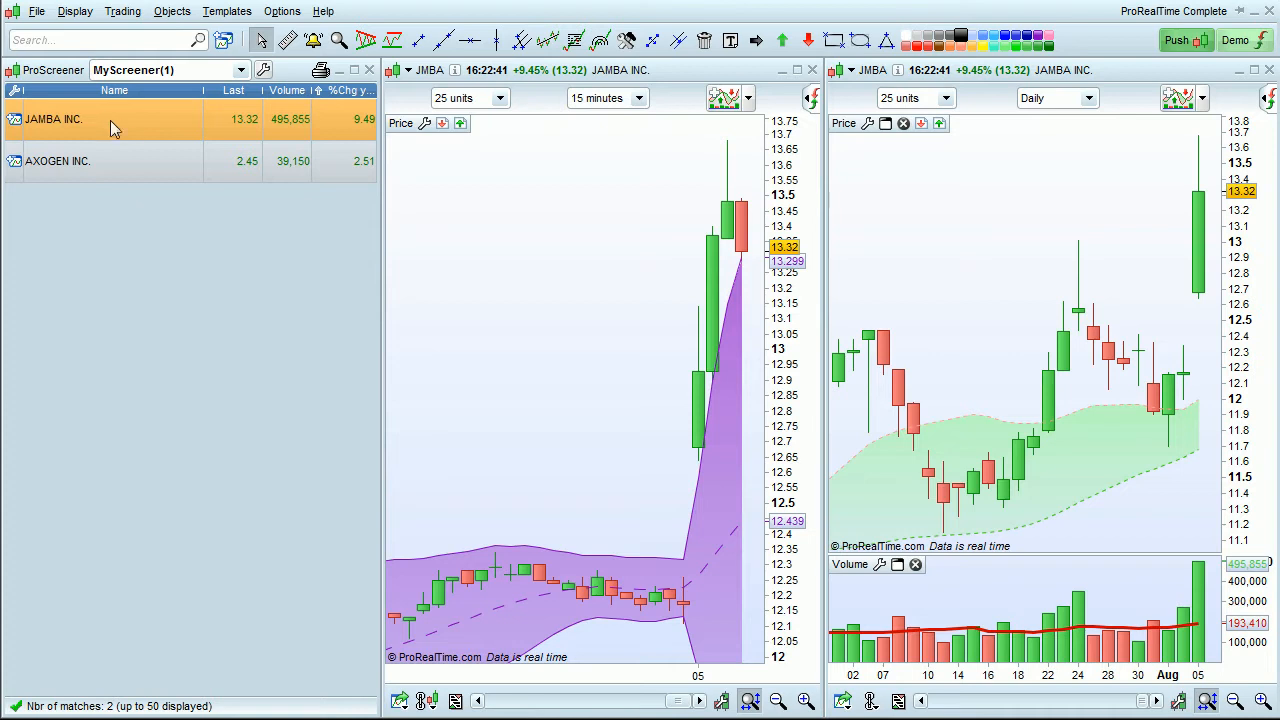
pyautogui.moveTo(744, 268)
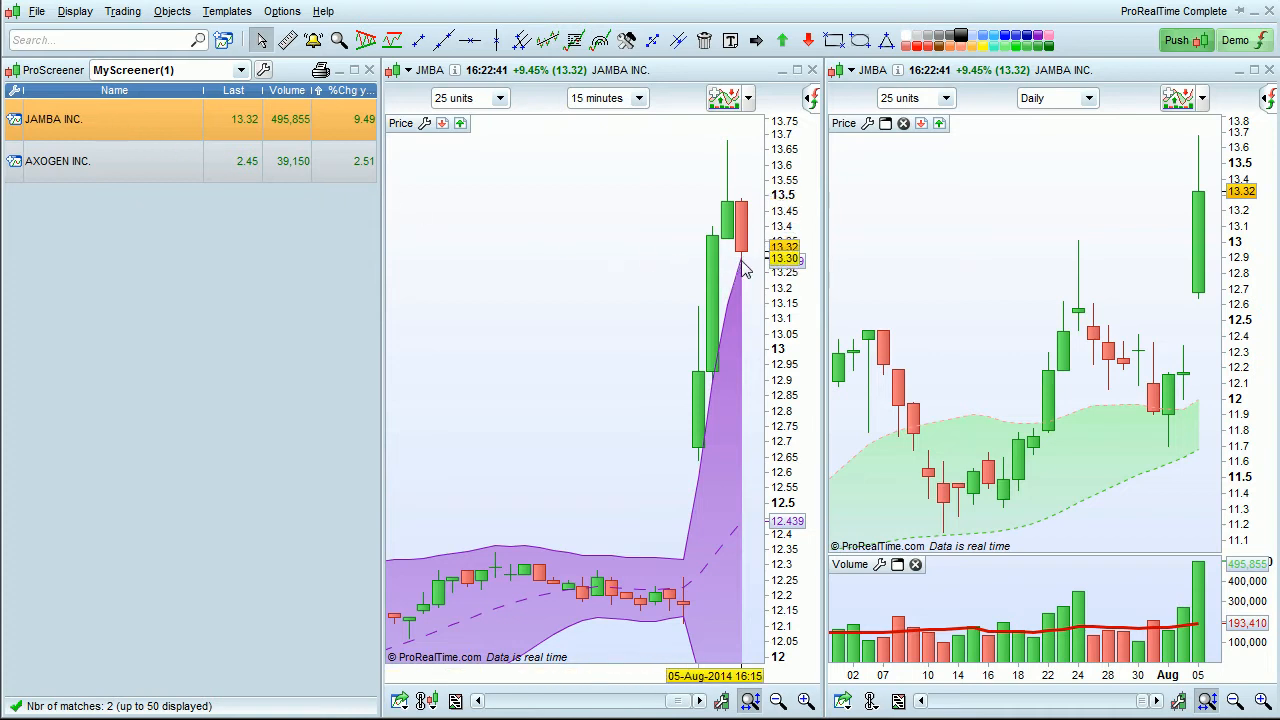